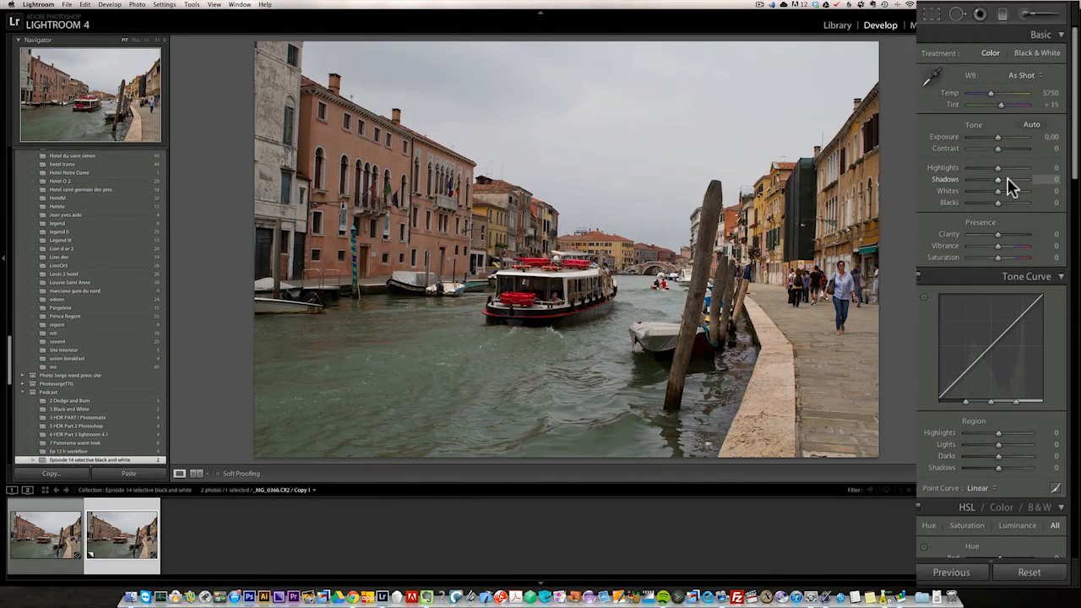
- Drag Highlights down to -100 and Shadows up to +100 on the canal photo
drag(997, 179, 1039, 179)
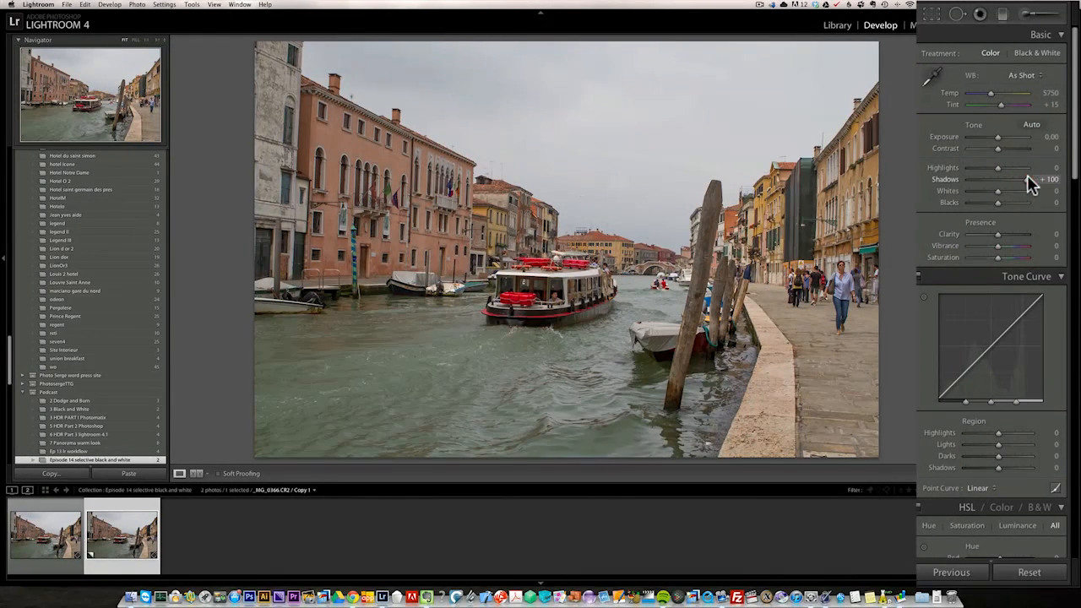
drag(997, 167, 962, 167)
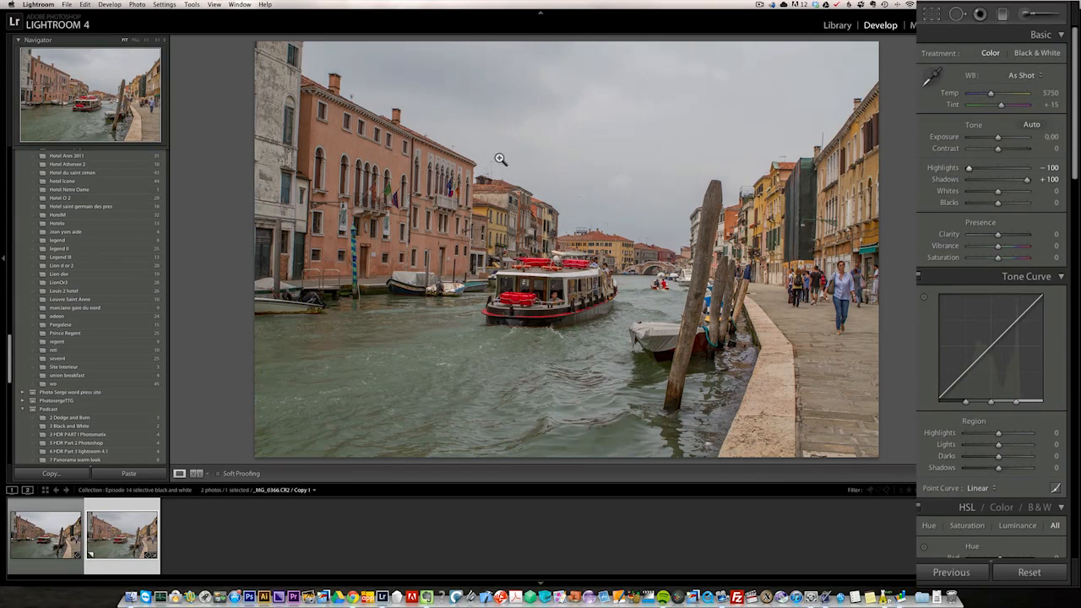
- Apply a Graduated Filter over the sky with Exposure about -0.5 and close it
click(1002, 13)
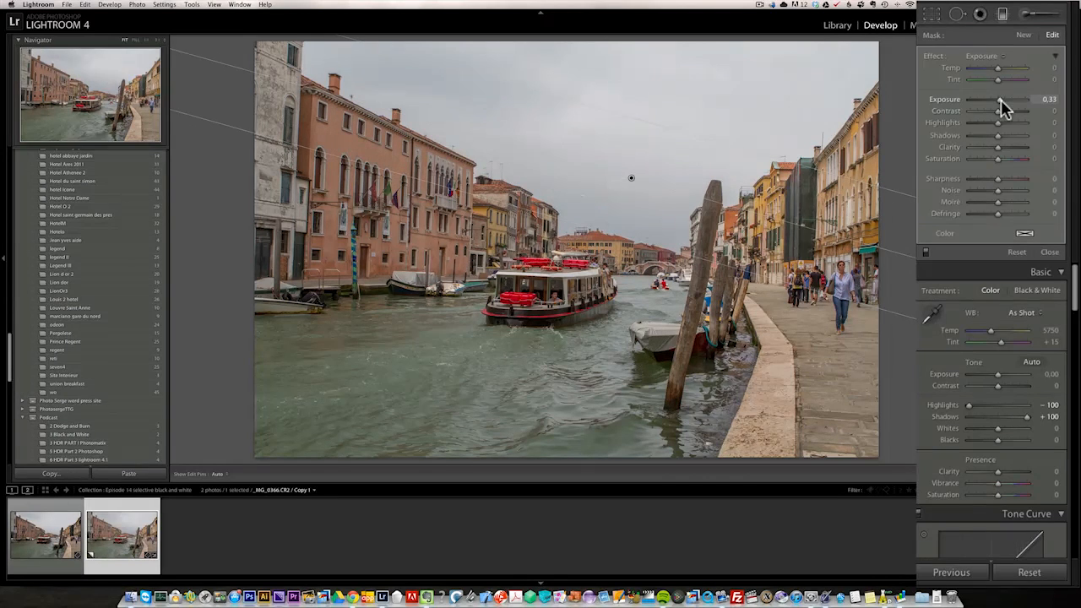
drag(1014, 98, 997, 97)
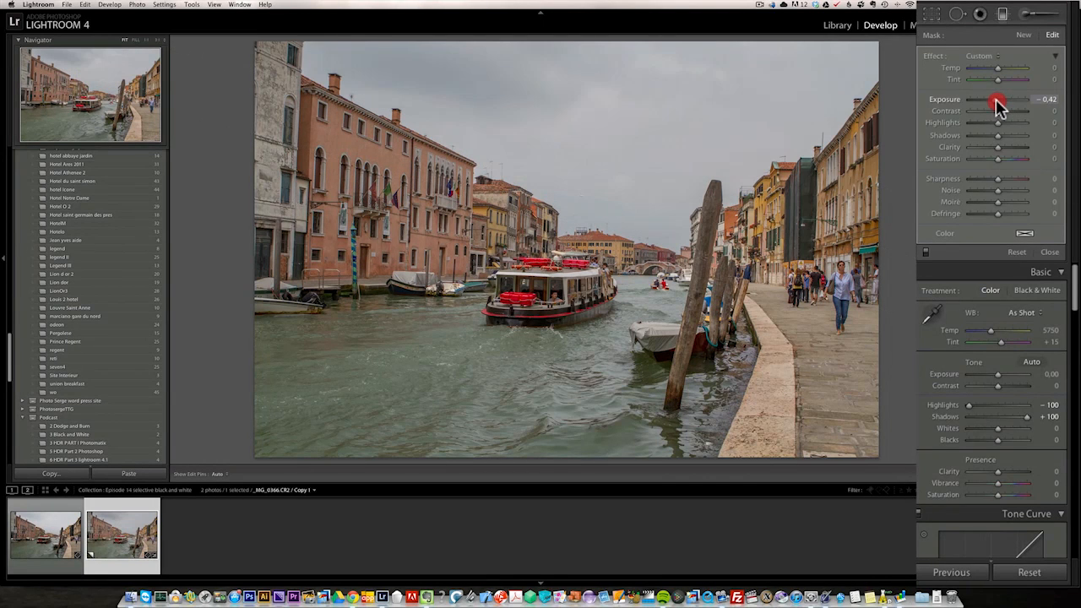
drag(1001, 98, 996, 98)
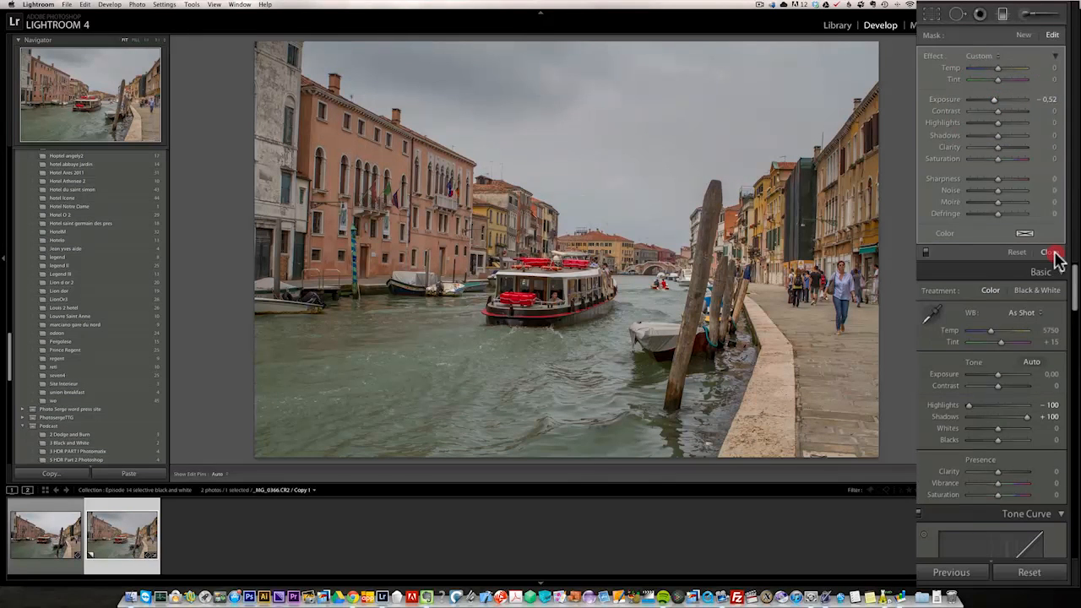
click(1053, 252)
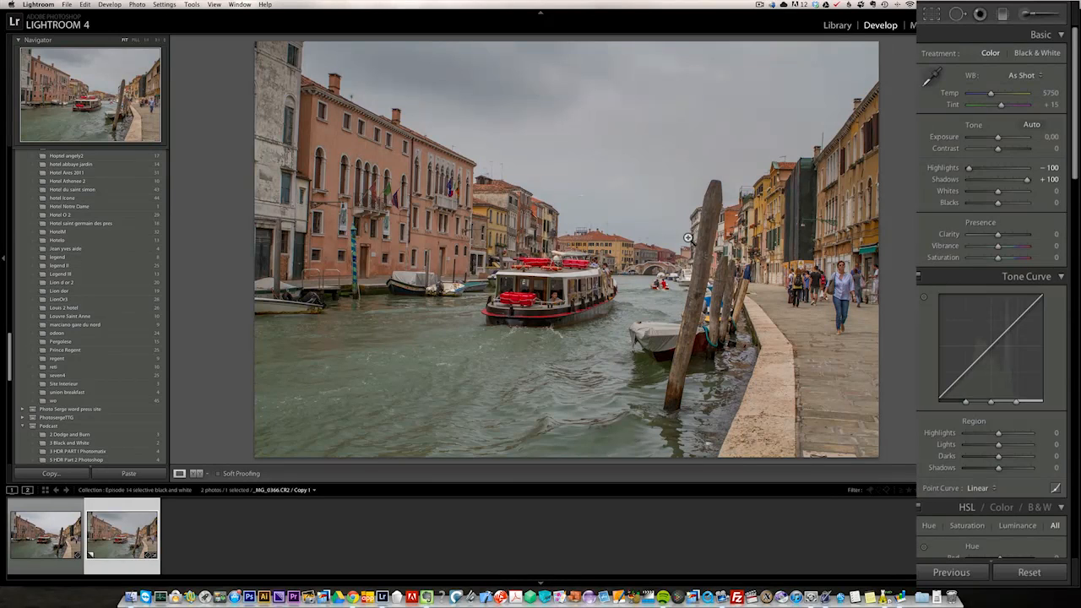
mouse_move(875, 212)
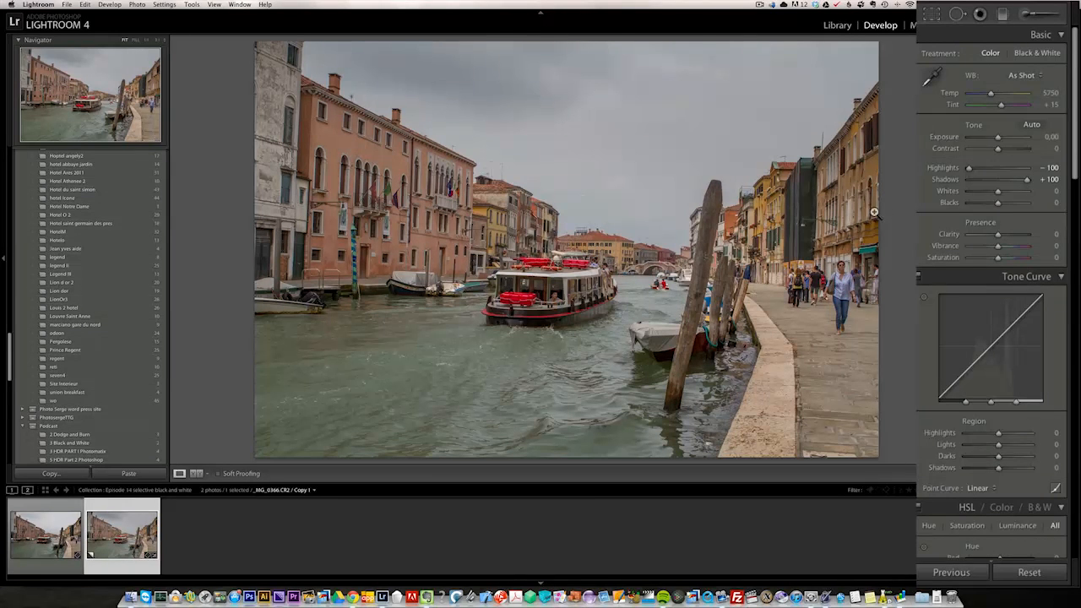
- Lower the overall Exposure to -0.65
drag(1000, 135, 995, 135)
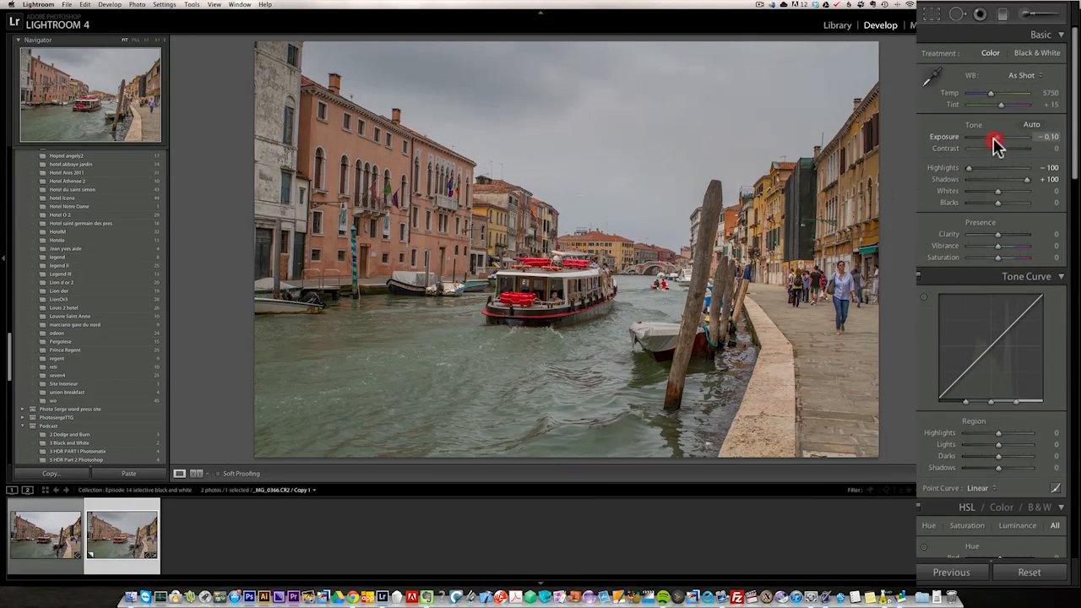
drag(1000, 137, 989, 137)
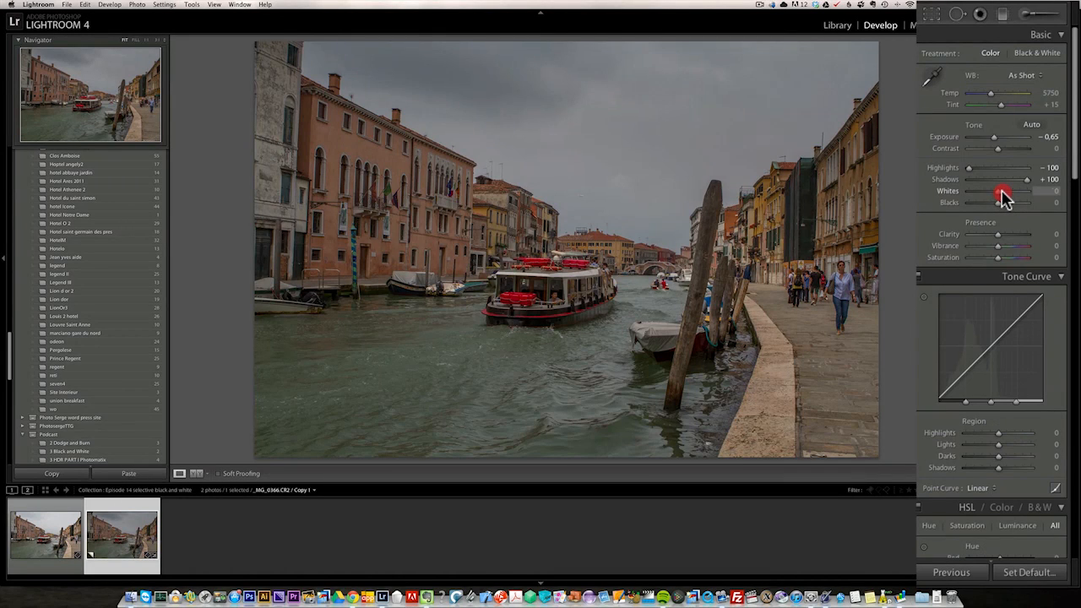
- Raise Whites and deepen Blacks until they just reach their clipping warnings
drag(1003, 191, 1014, 191)
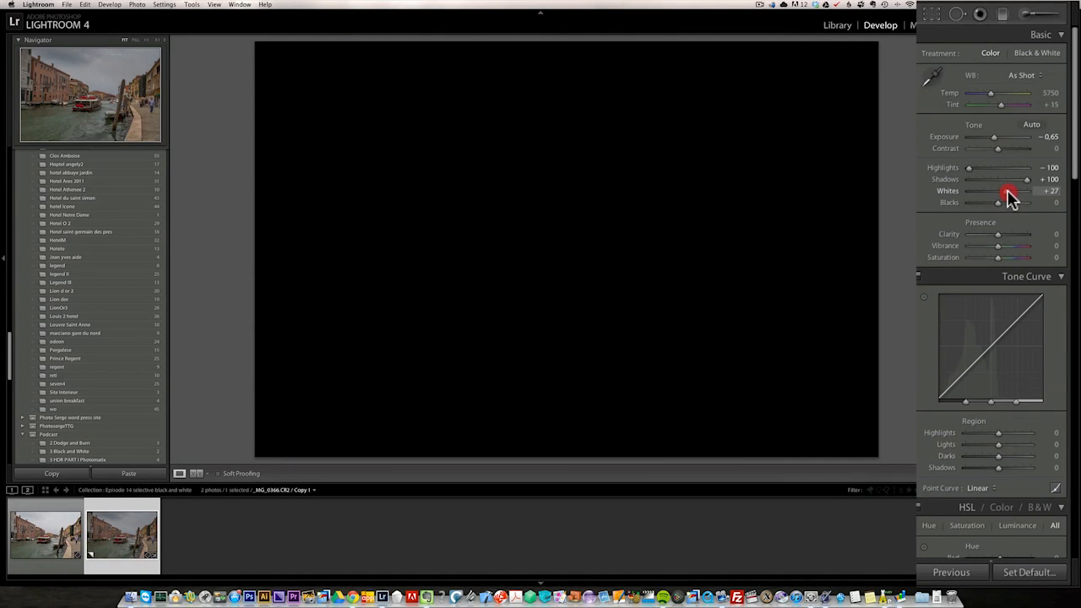
drag(997, 203, 1010, 202)
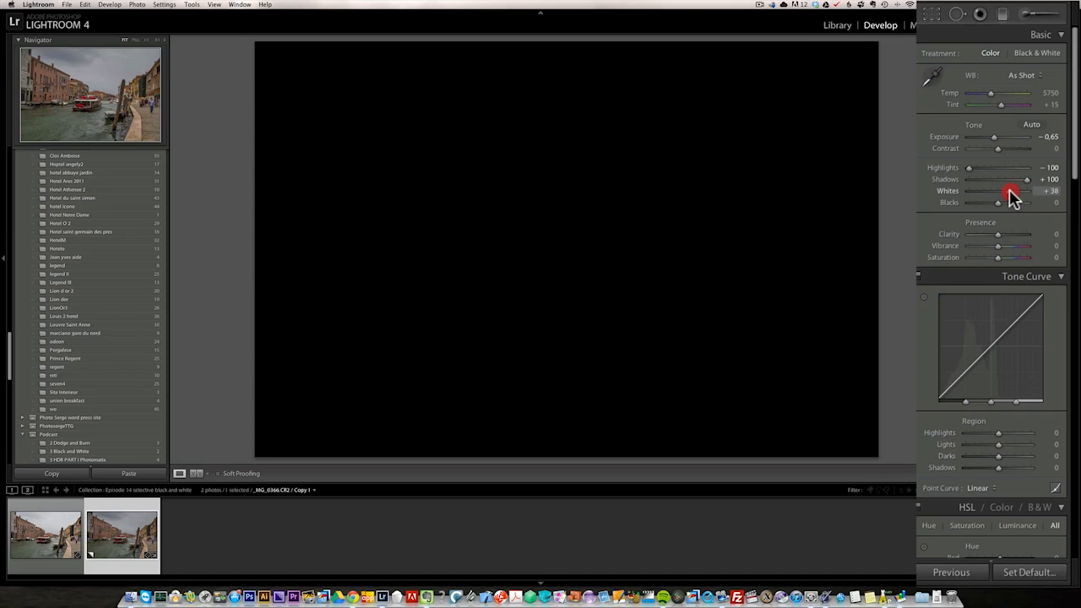
drag(1014, 191, 1017, 191)
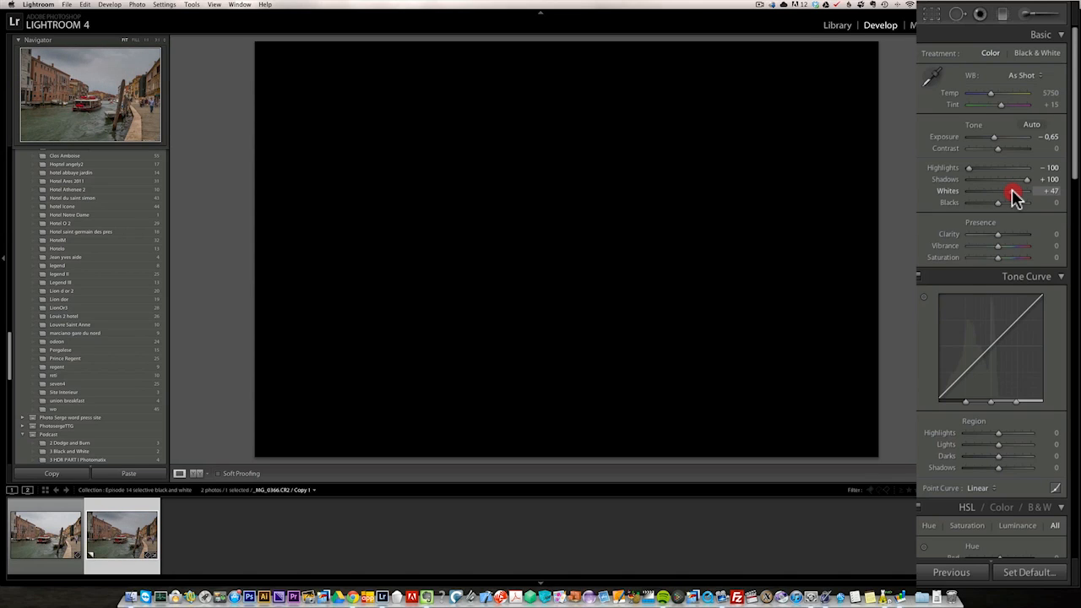
drag(999, 200, 1004, 200)
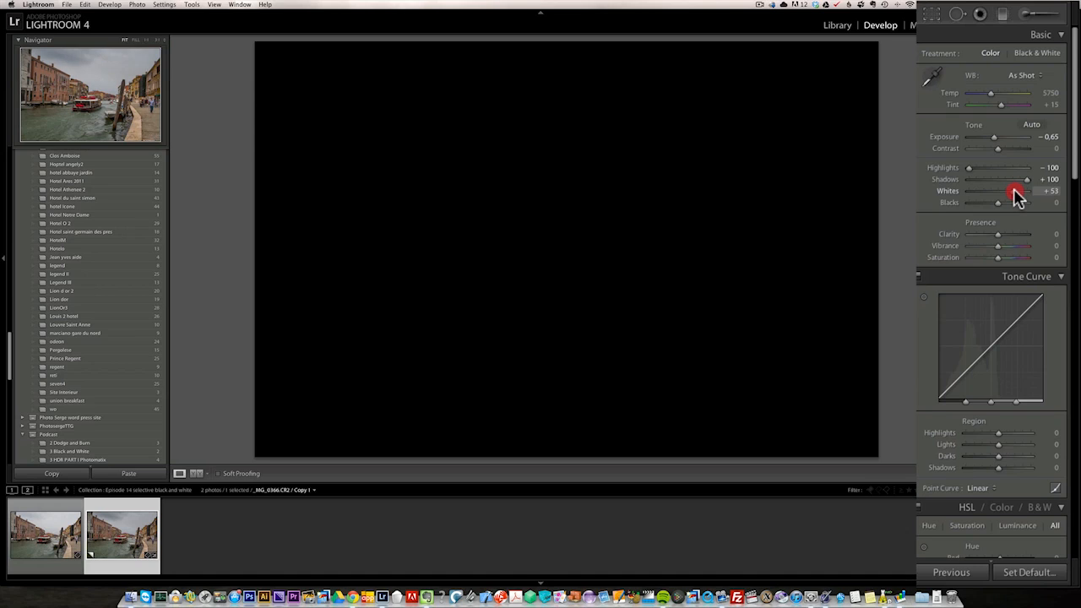
drag(1017, 196, 1023, 196)
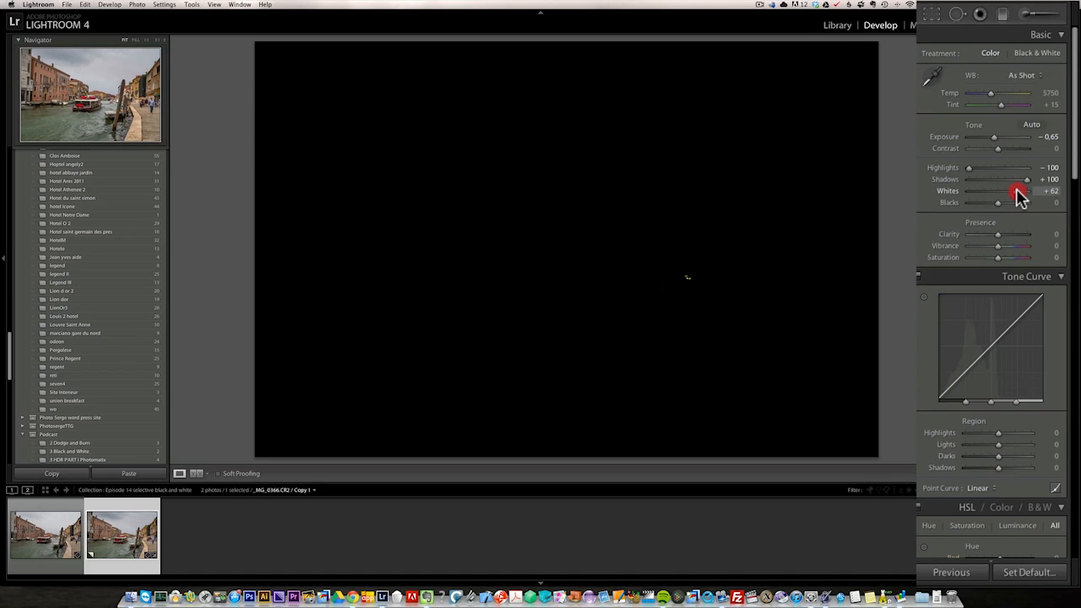
drag(1027, 191, 1024, 191)
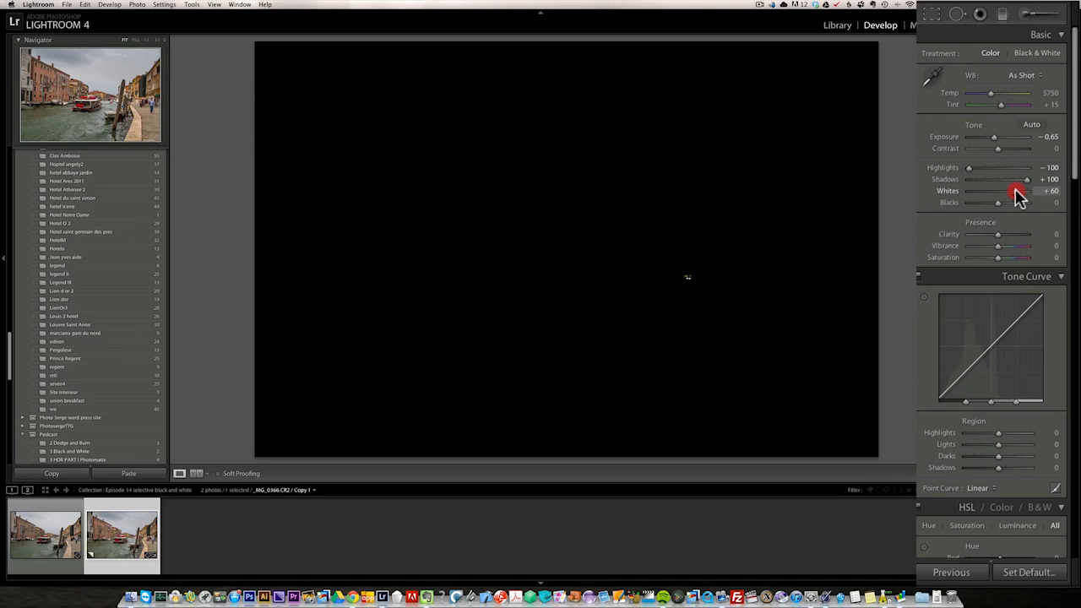
drag(1017, 196, 1012, 196)
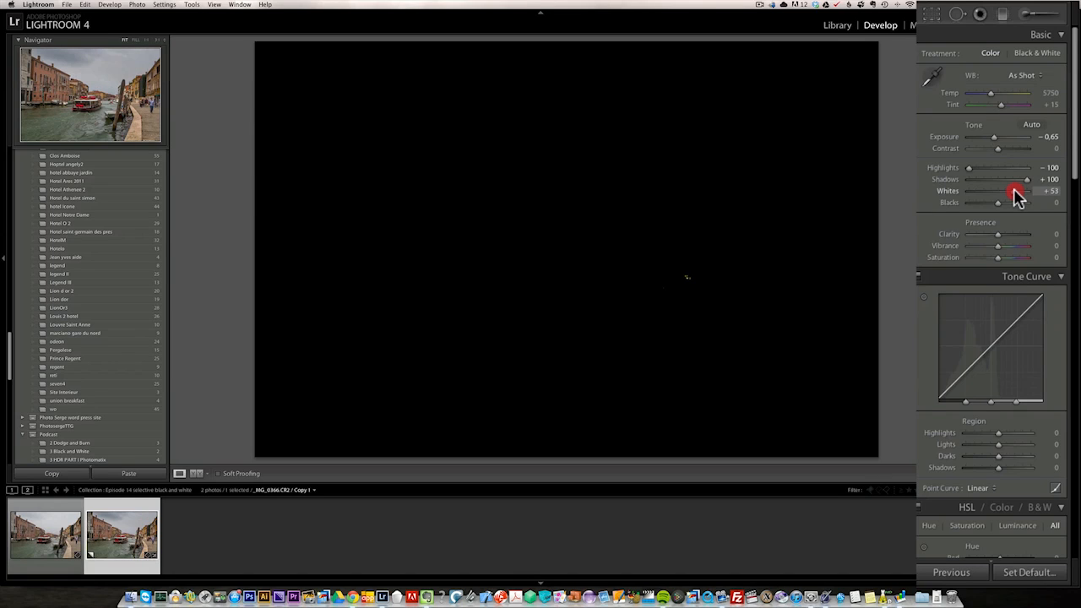
drag(1017, 190, 1012, 189)
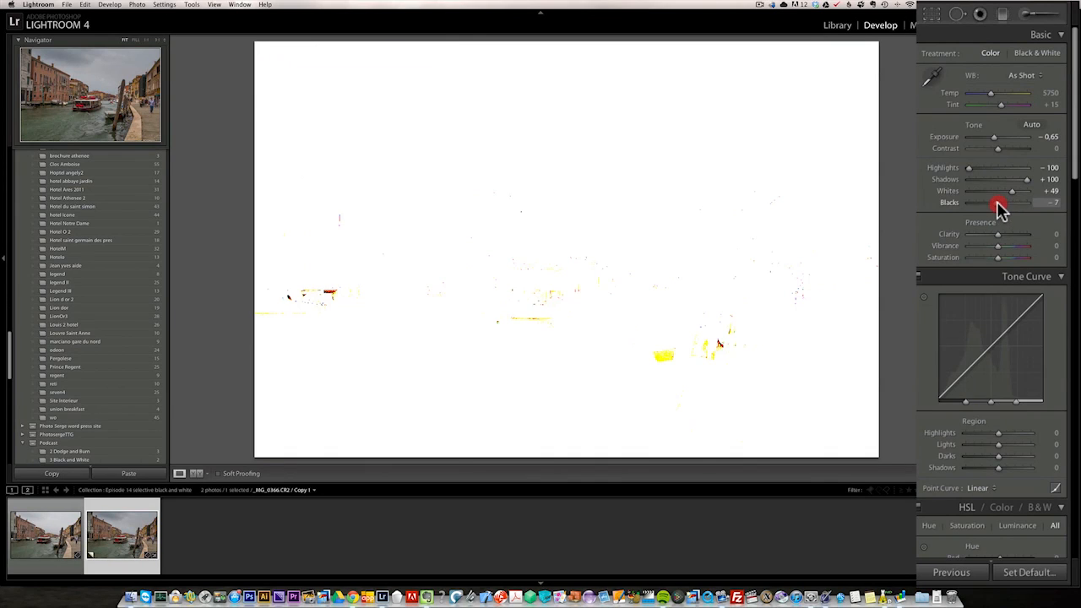
drag(1001, 203, 996, 203)
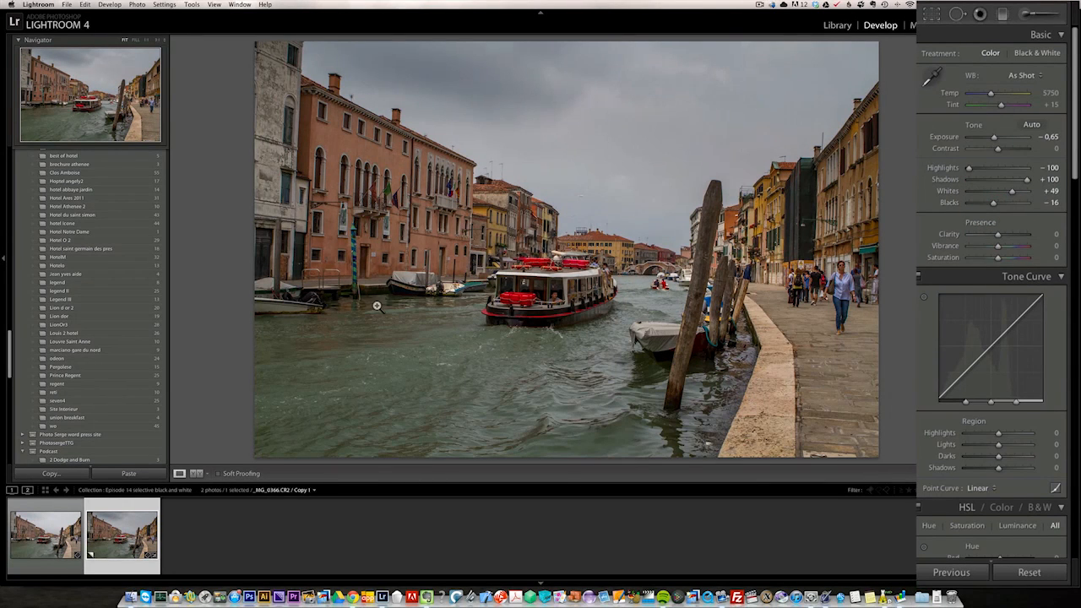
mouse_move(534, 287)
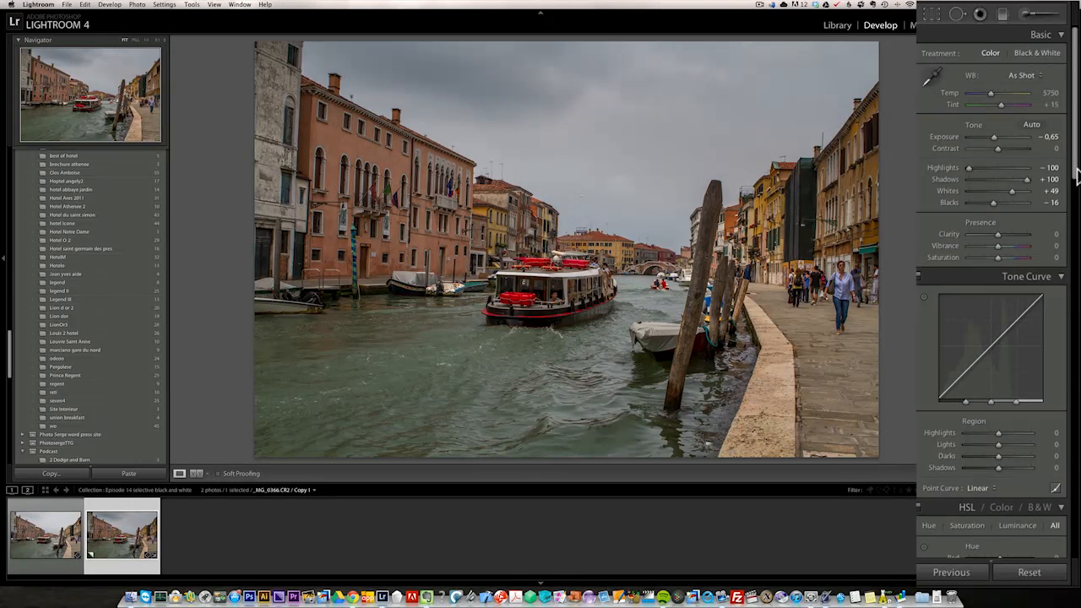
- In HSL Saturation, drag Orange and Yellow to -100, leaving Red in colour
scroll(down, 3)
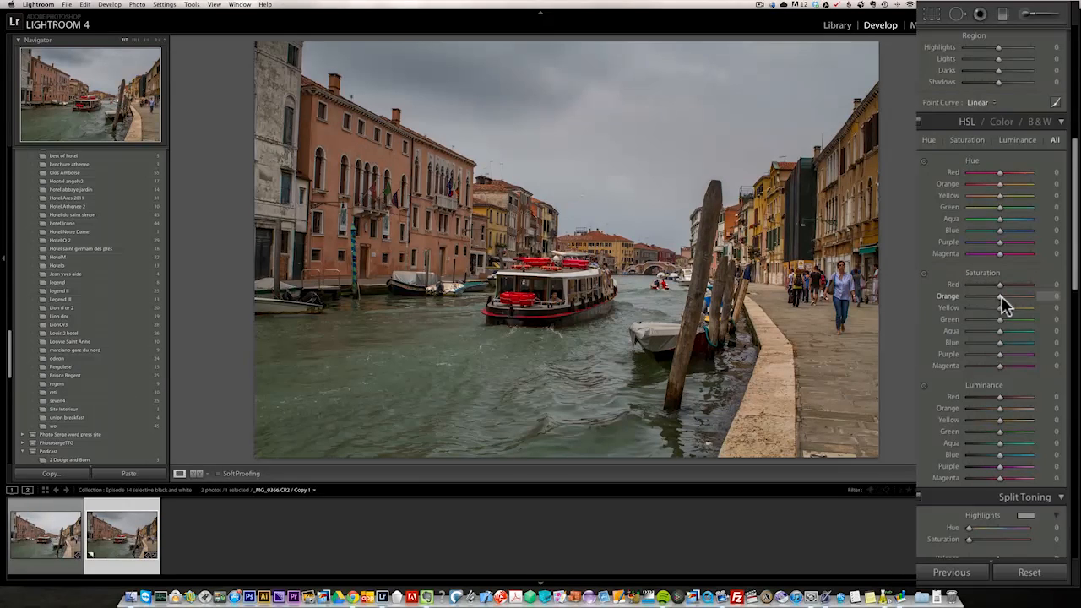
drag(1027, 294, 983, 294)
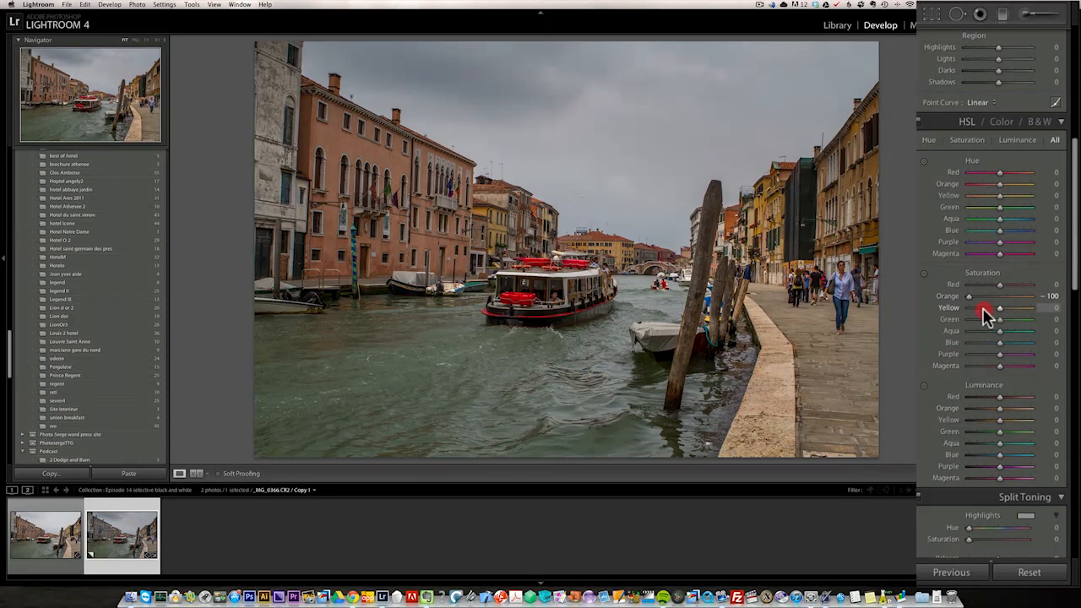
drag(1000, 319, 970, 319)
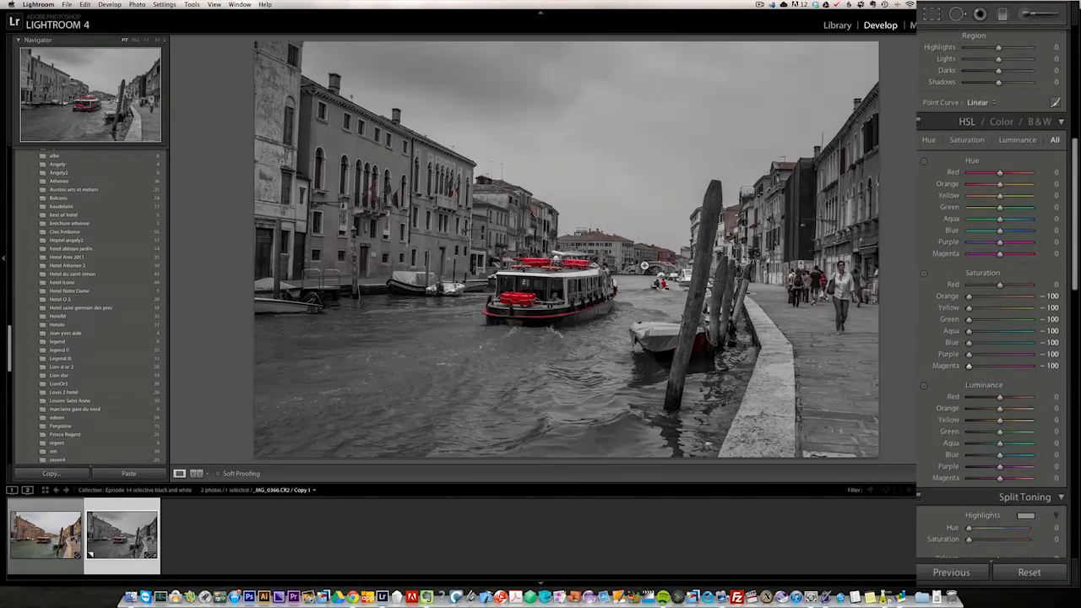
mouse_move(349, 272)
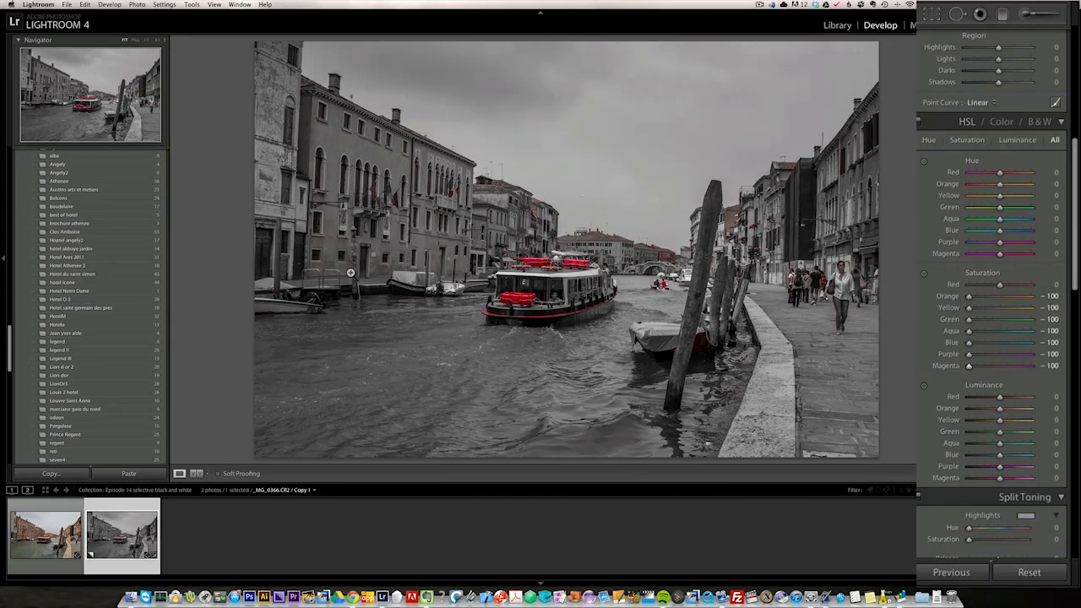
mouse_move(561, 337)
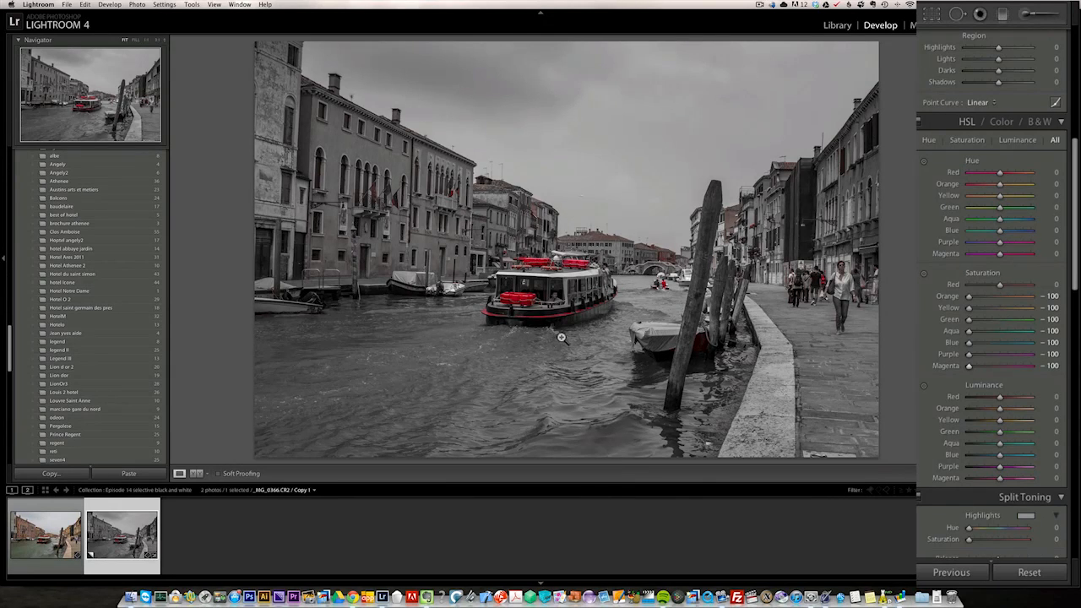
mouse_move(344, 199)
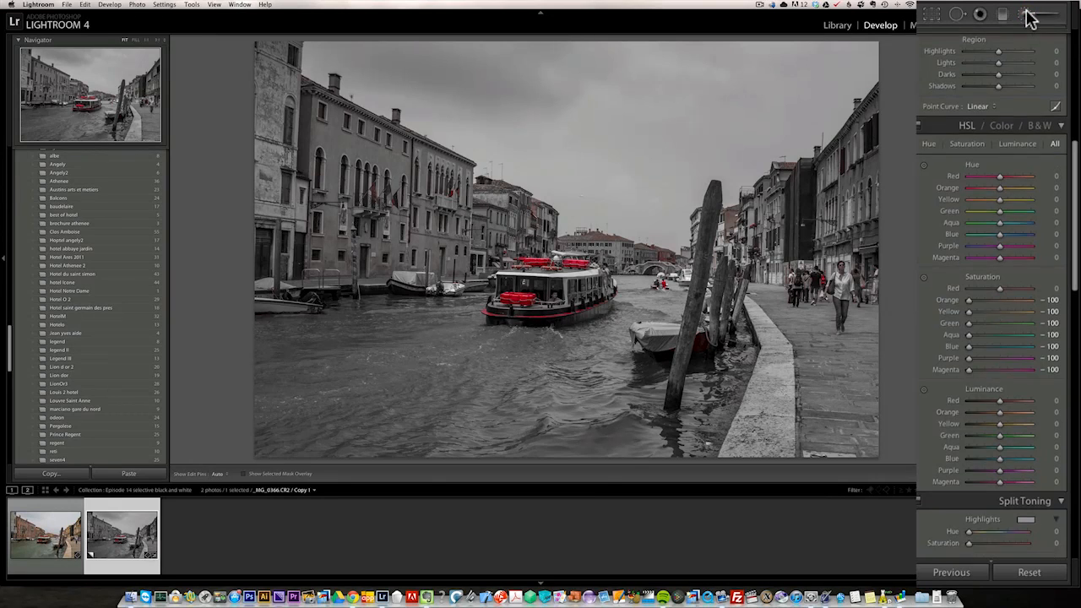
- Set up the Adjustment Brush with the Saturation -100 effect preset
click(1024, 14)
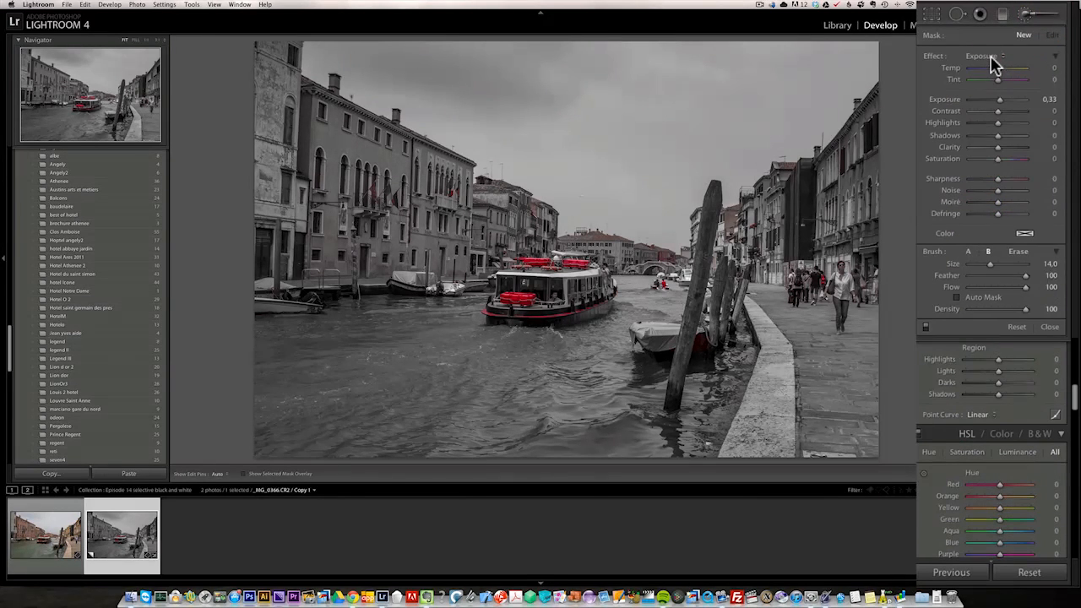
click(979, 56)
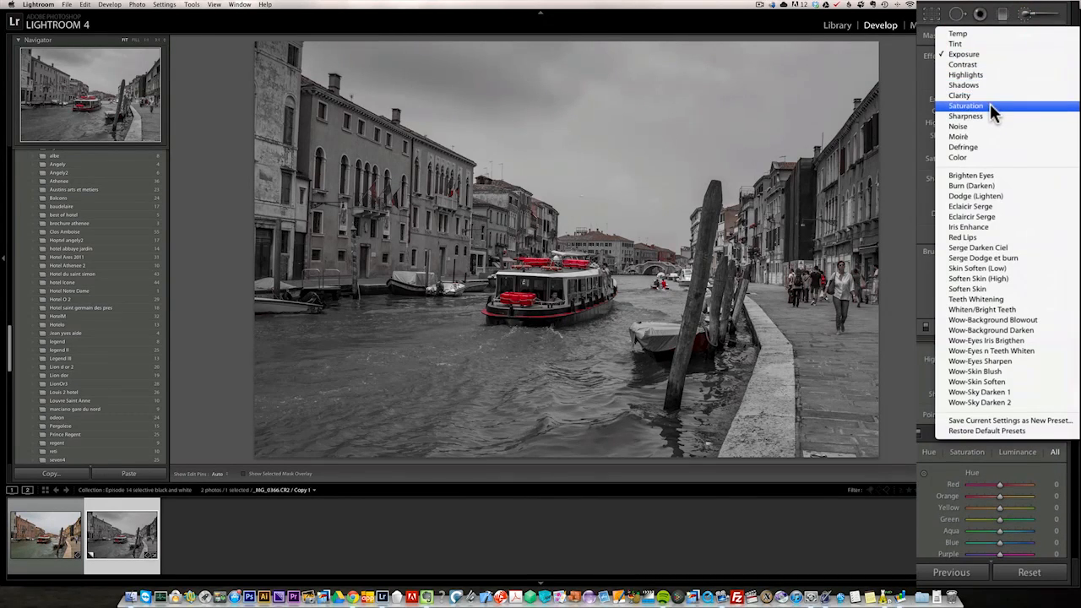
click(966, 104)
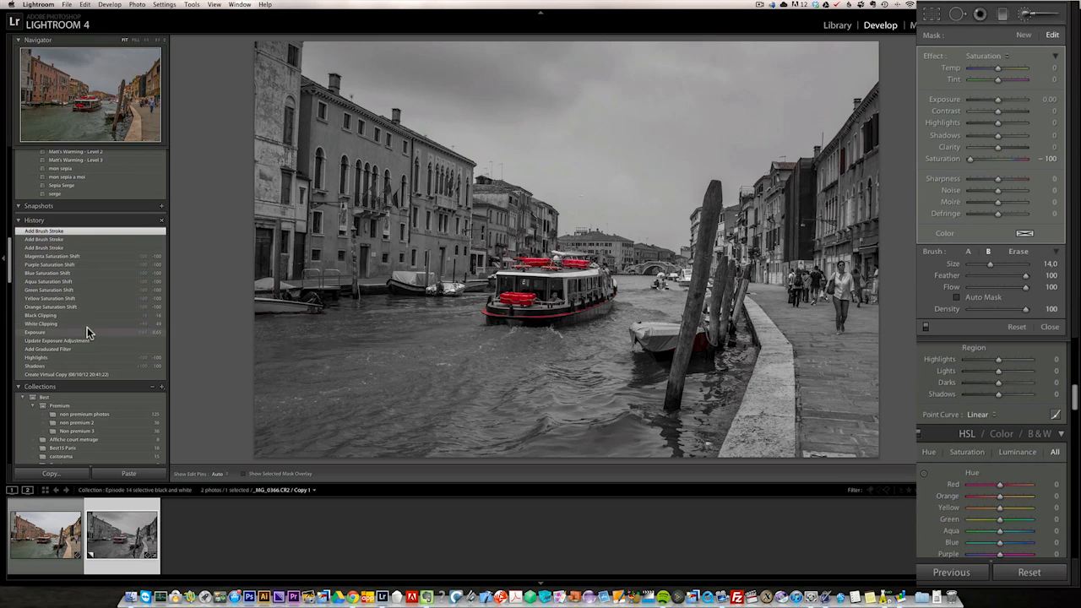
- Revert the photo to an earlier full-colour state from the History panel
click(40, 316)
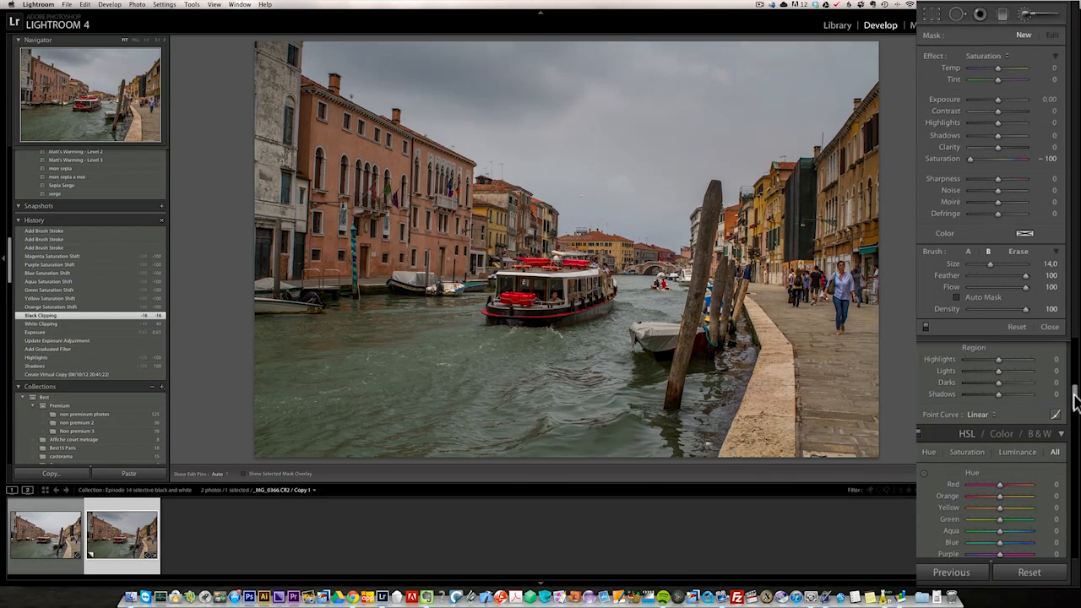
mouse_move(1037, 35)
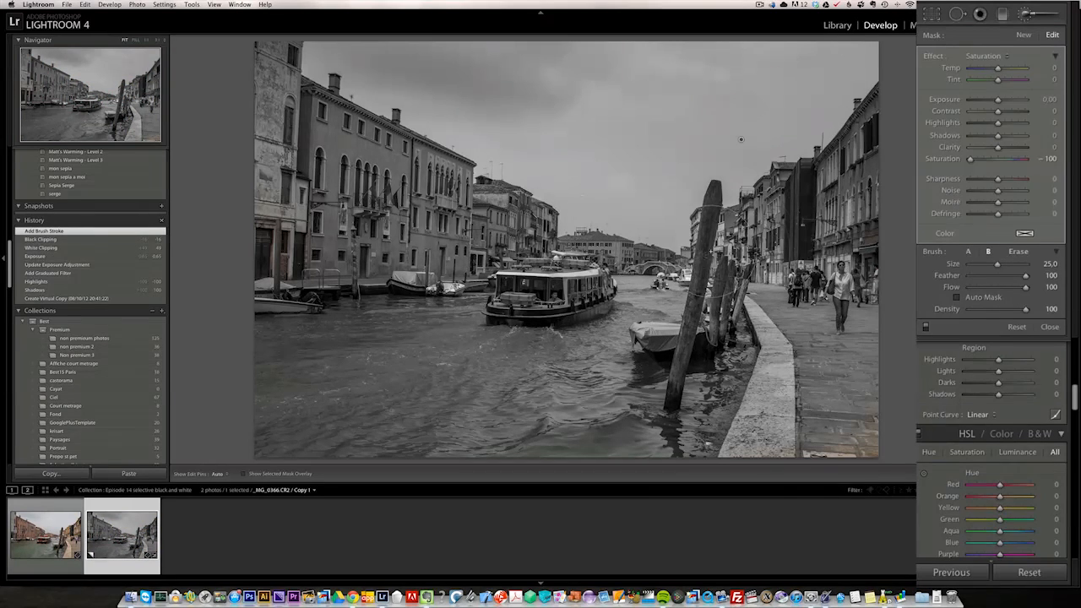
- Close the brush adjustment and jump back to an earlier History step
click(1017, 250)
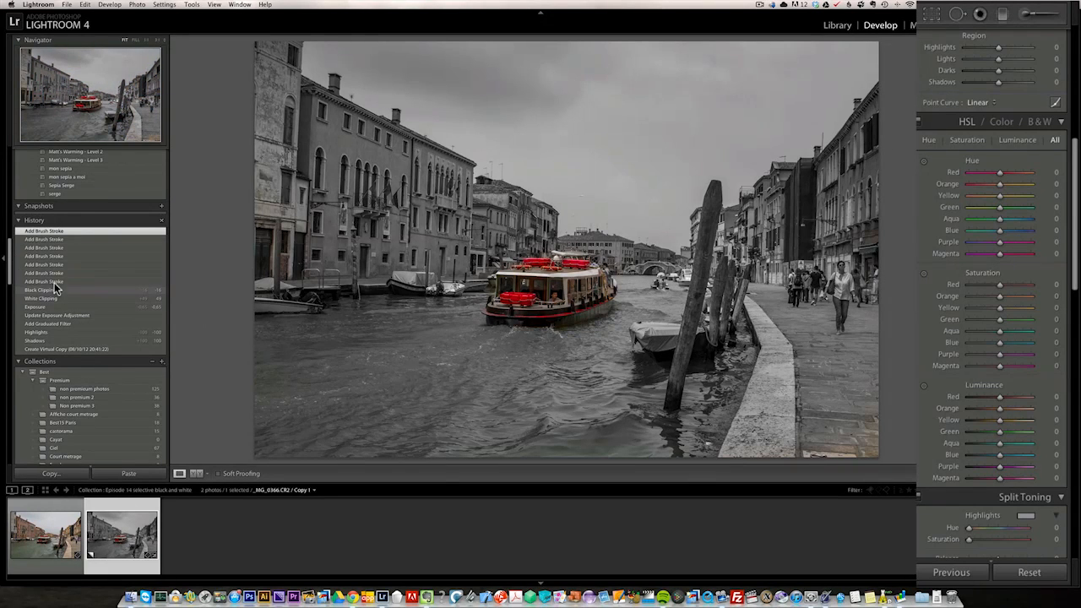
click(40, 291)
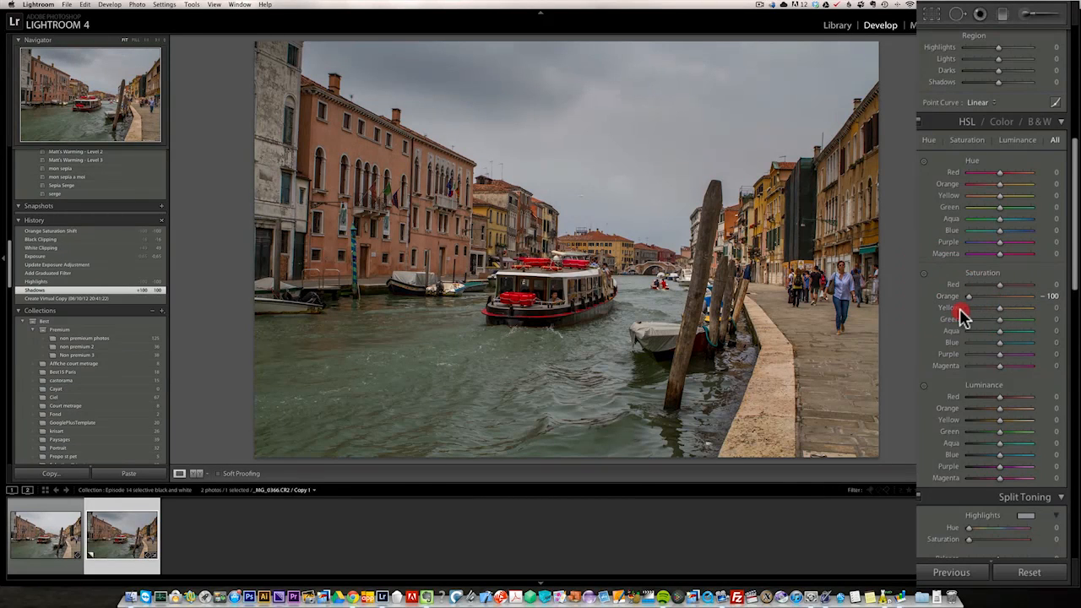
- Drag Orange saturation to -100, keeping only the boat's red in colour
drag(1001, 307, 969, 307)
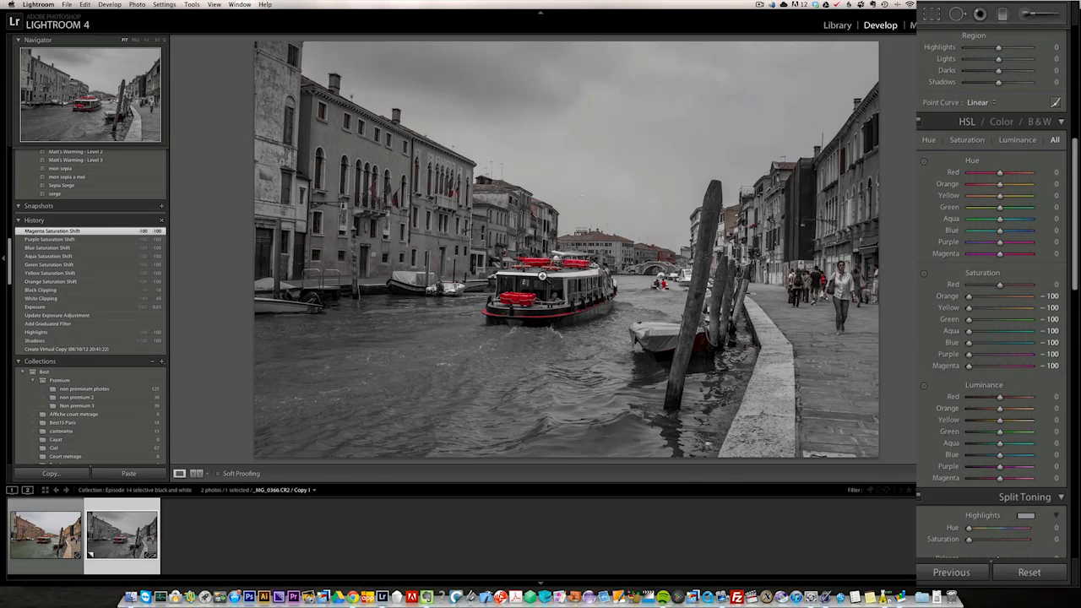
mouse_move(949, 115)
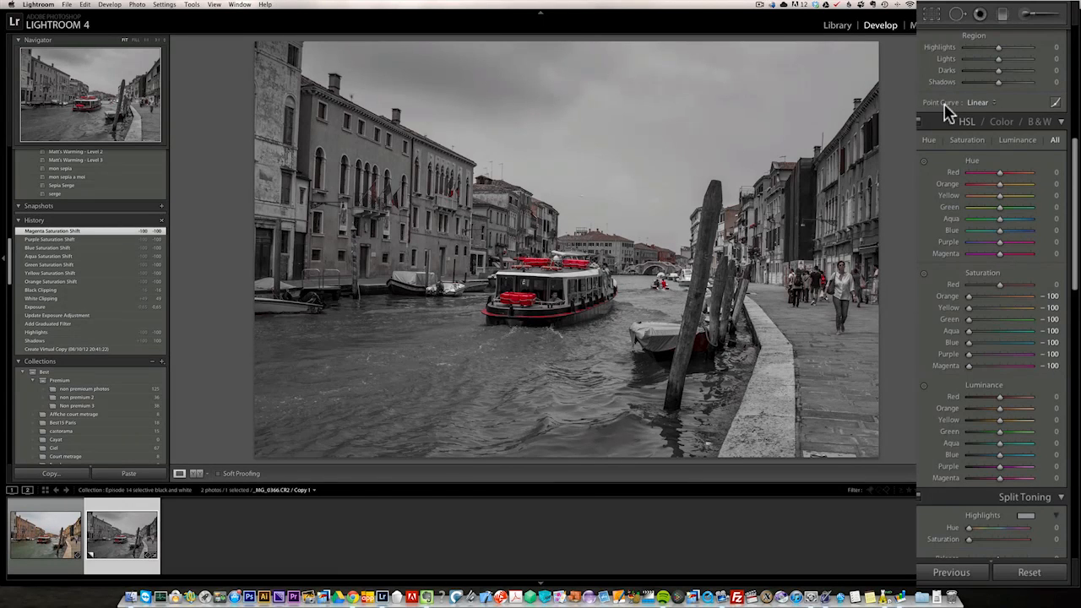
mouse_move(1022, 20)
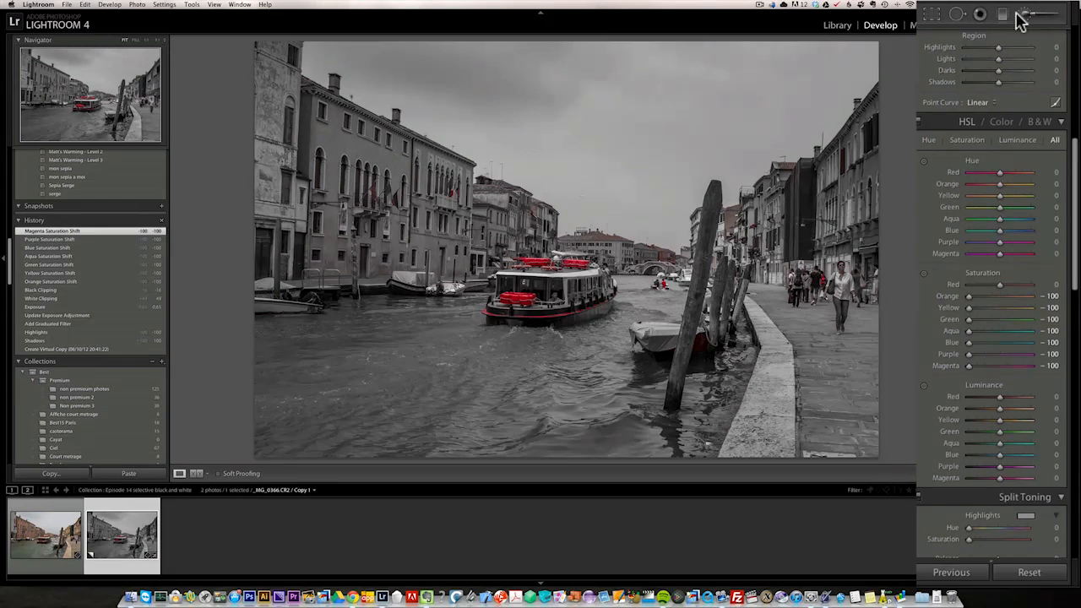
click(1024, 14)
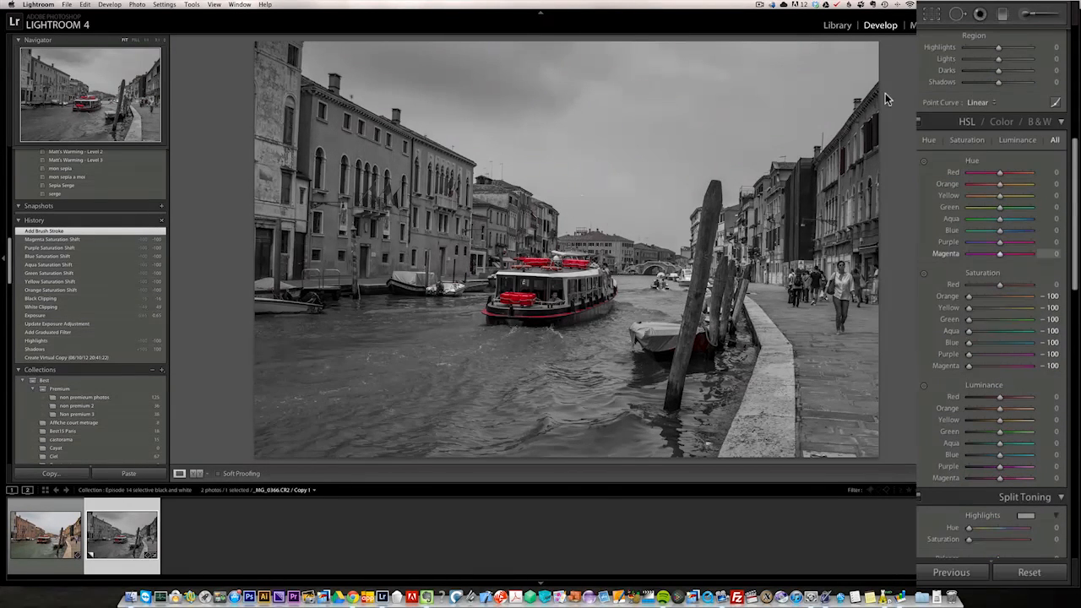
mouse_move(588, 140)
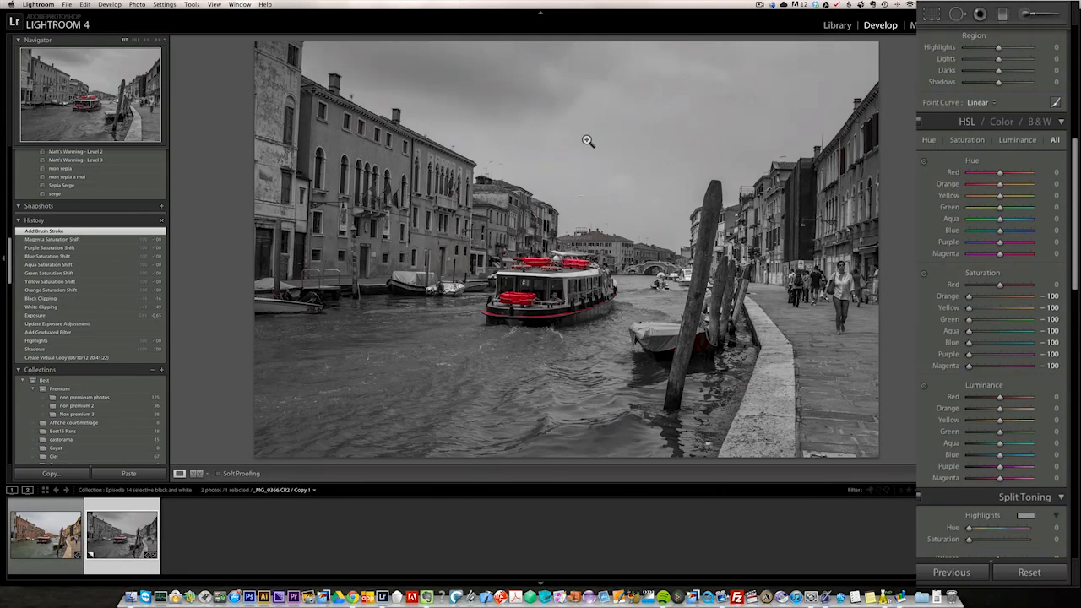
mouse_move(346, 207)
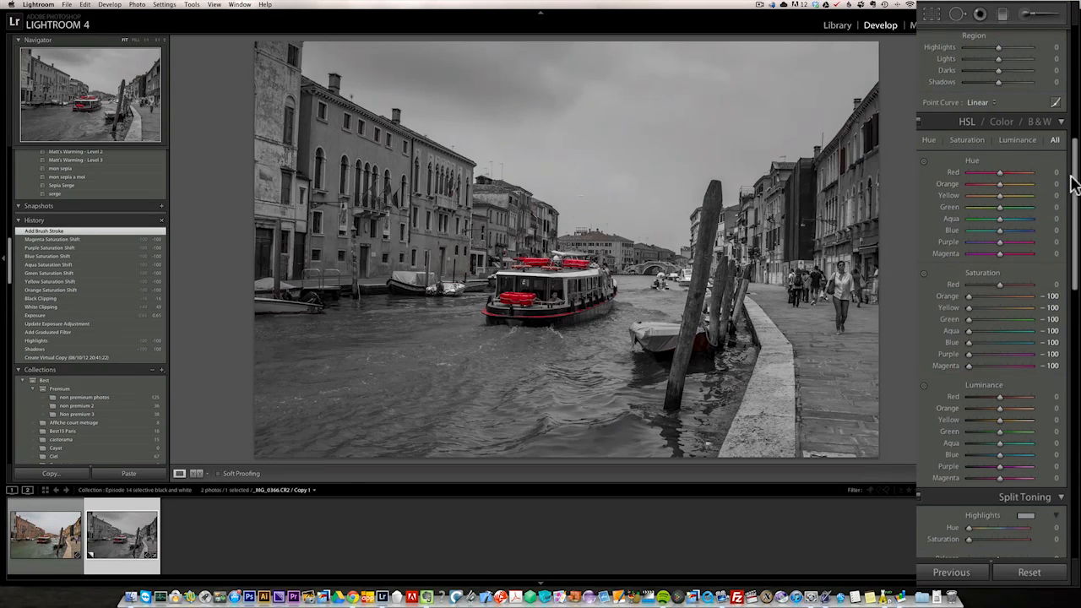
- Enable Profile Corrections in Lens Corrections and switch to Manual
scroll(down, 3)
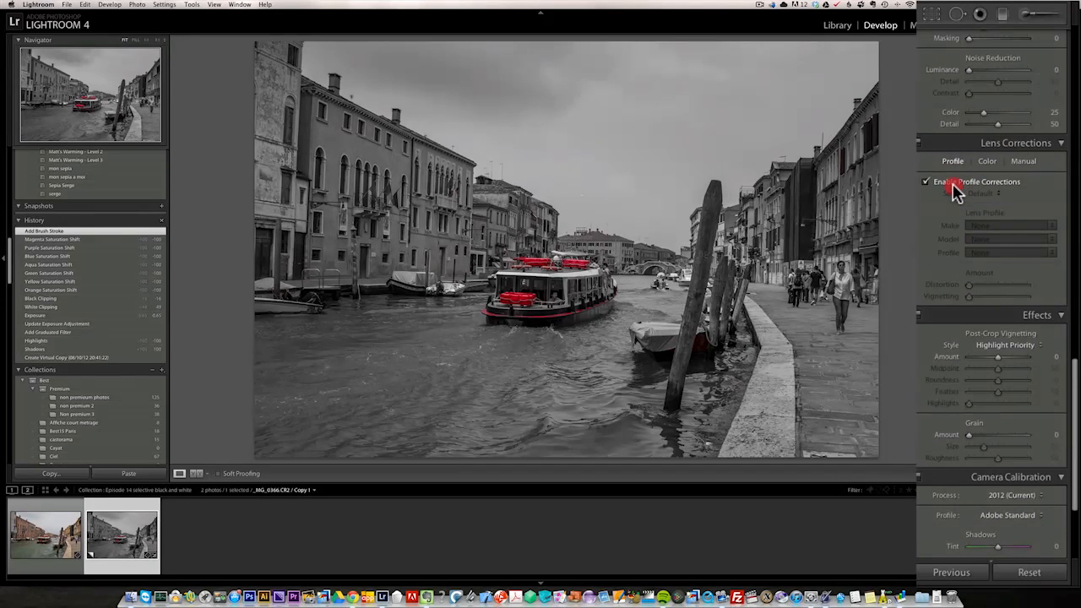
click(926, 183)
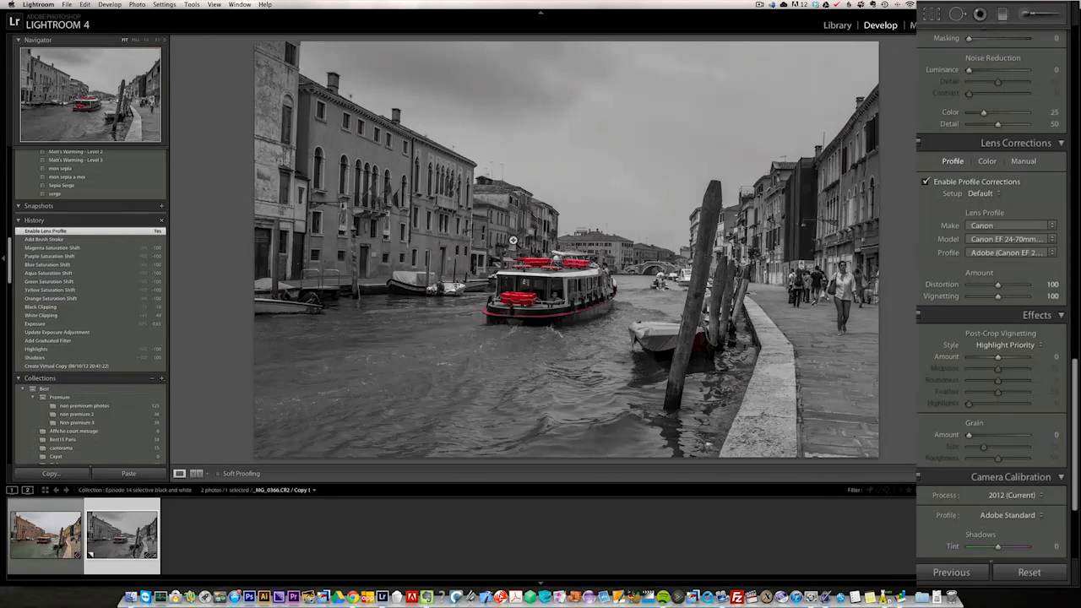
click(1024, 162)
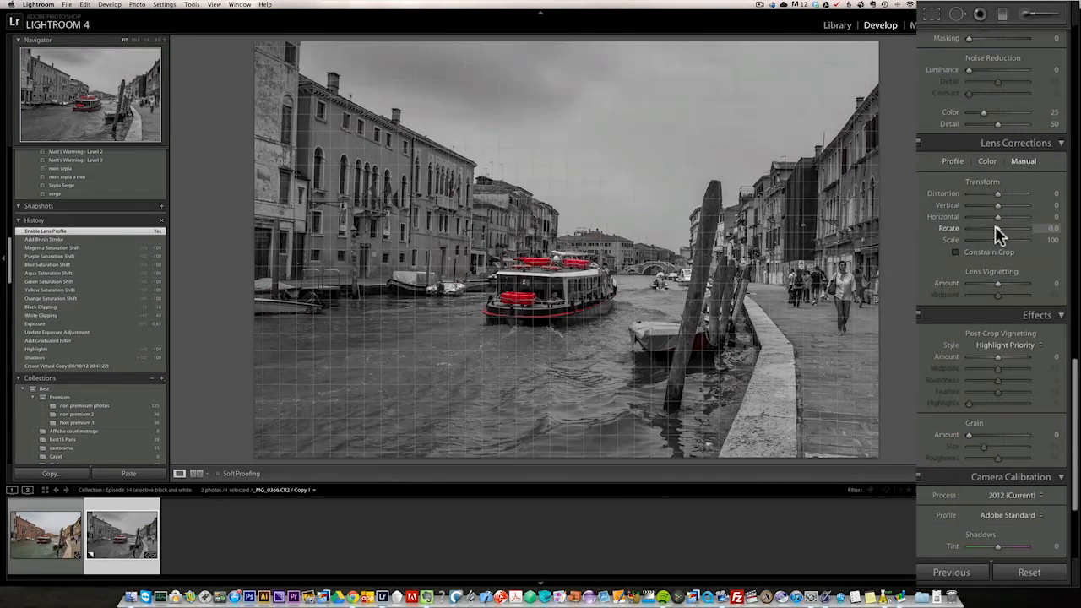
- Rotate the photo to about -1.1 so the buildings' verticals look straight
drag(1000, 228, 1003, 228)
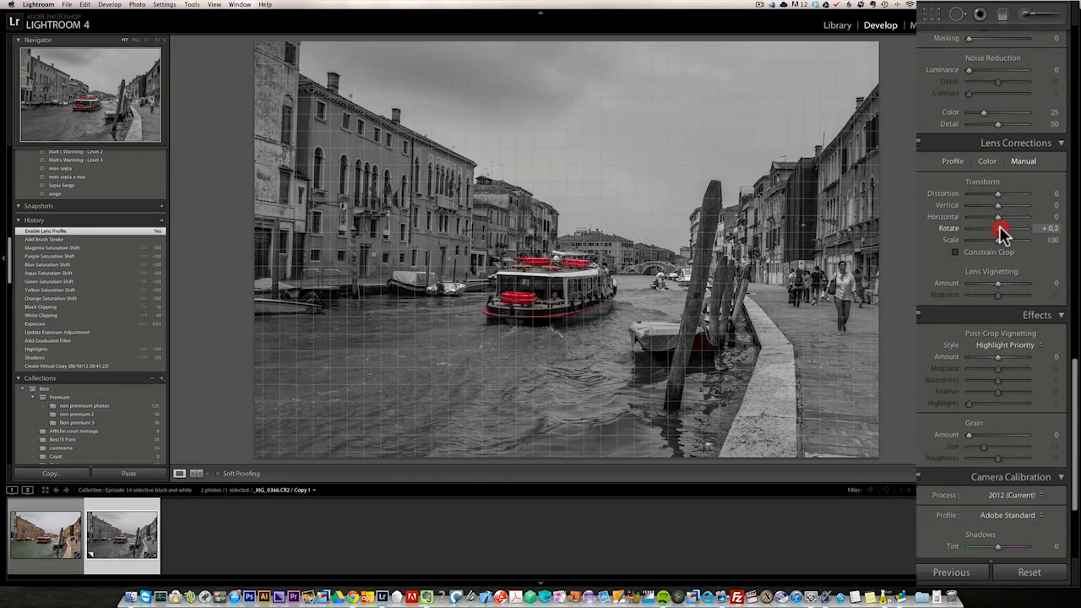
drag(997, 228, 1004, 228)
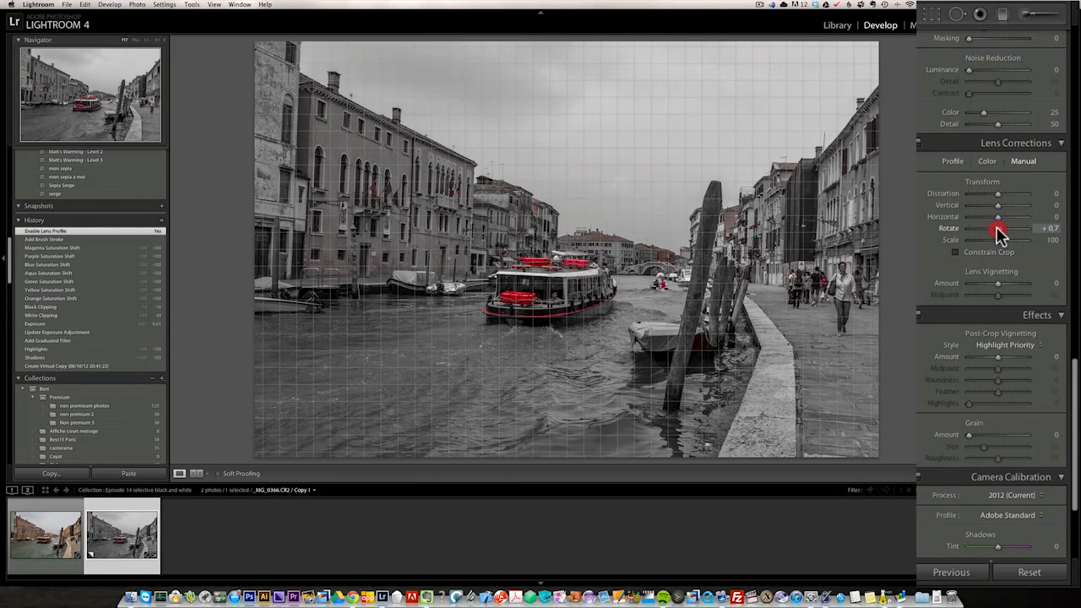
drag(996, 228, 988, 228)
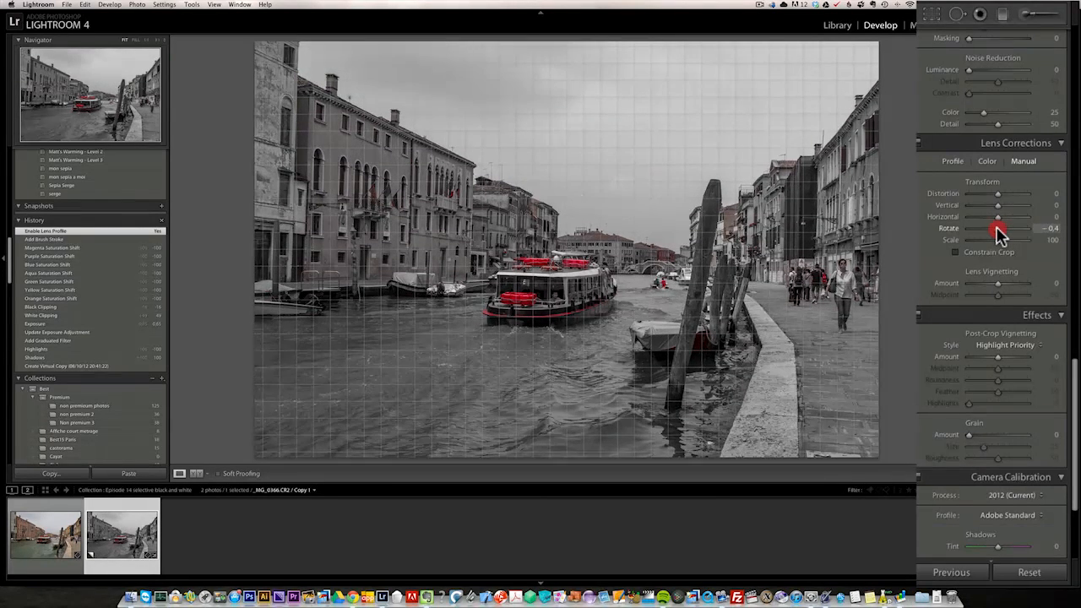
drag(998, 228, 996, 228)
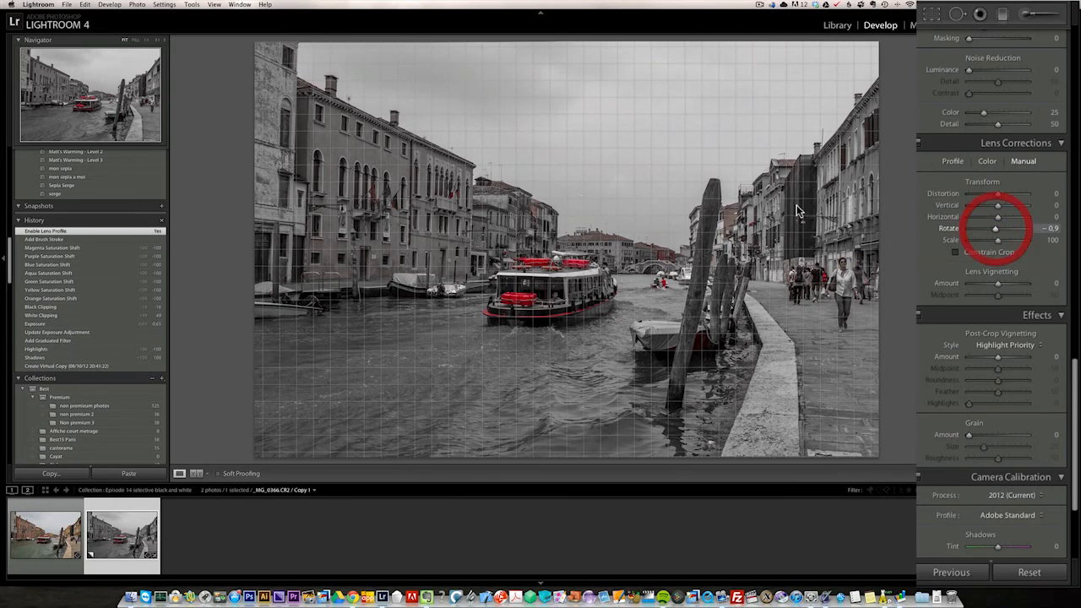
drag(997, 228, 989, 252)
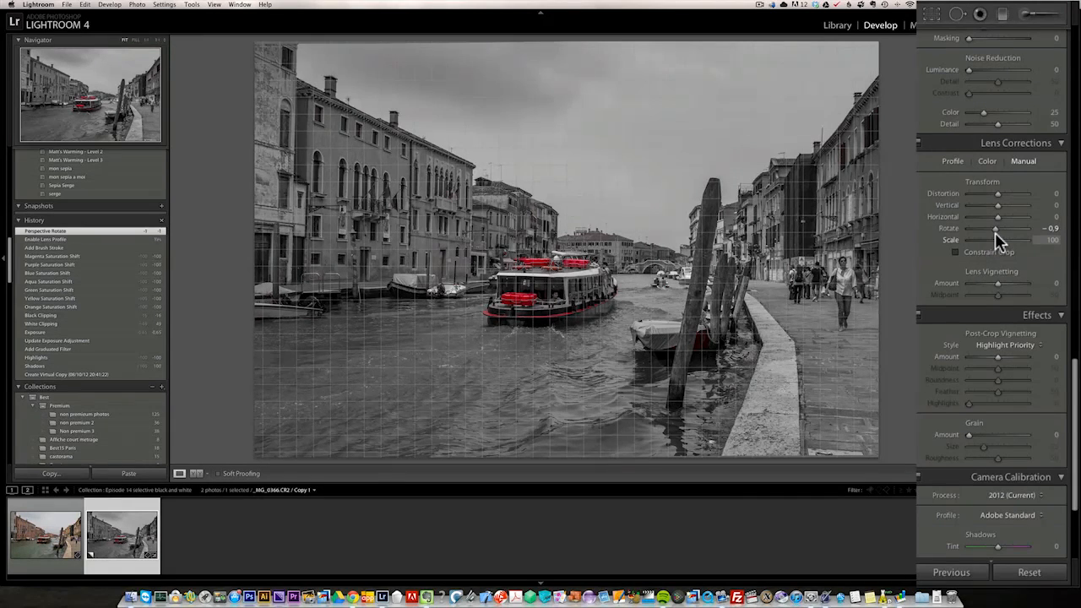
drag(995, 230, 1000, 230)
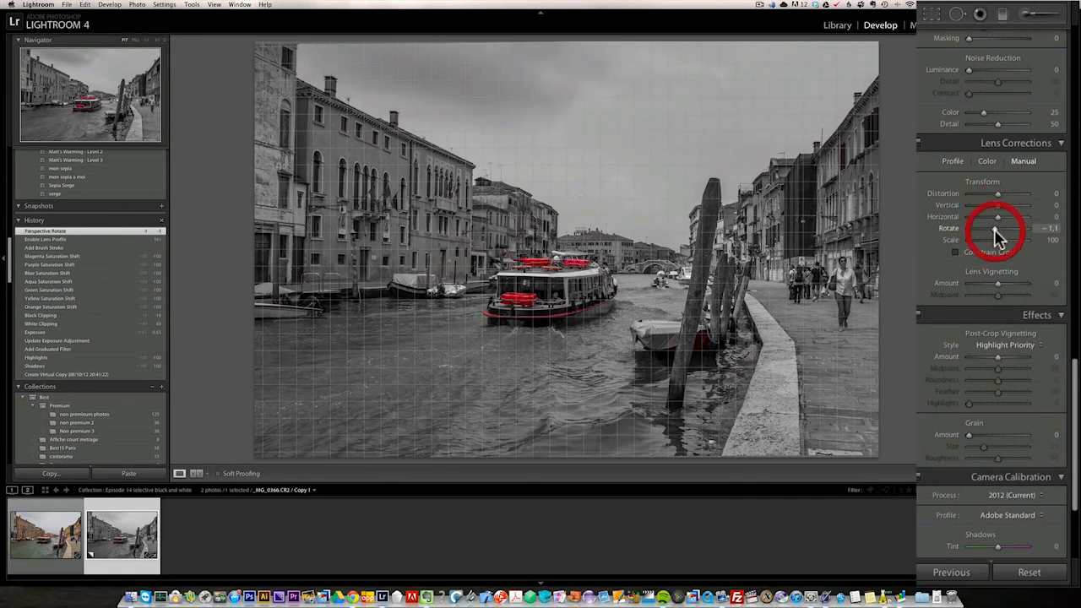
drag(998, 228, 994, 228)
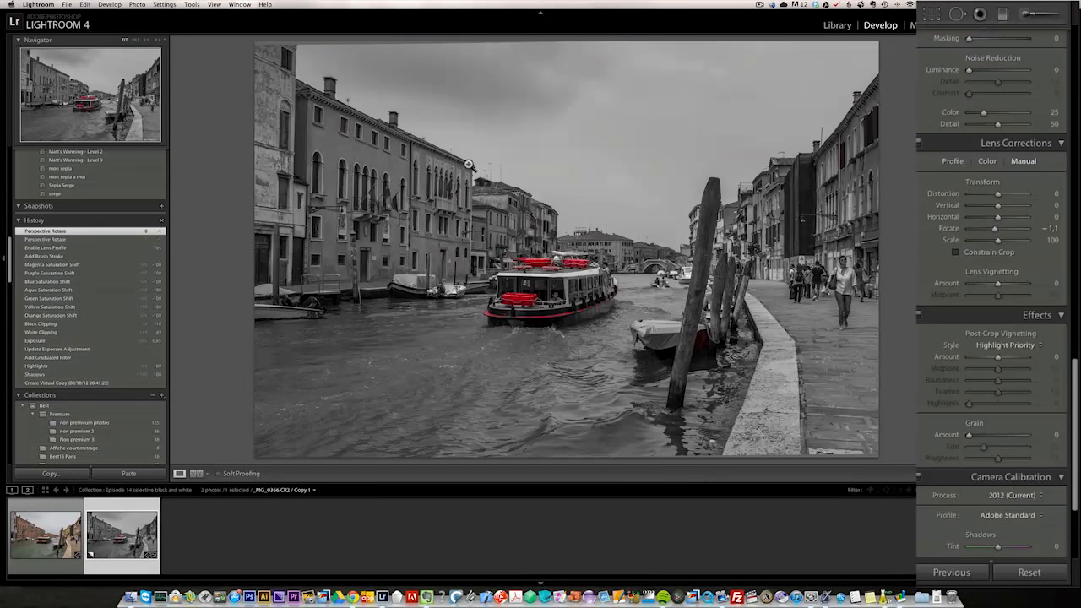
mouse_move(1073, 304)
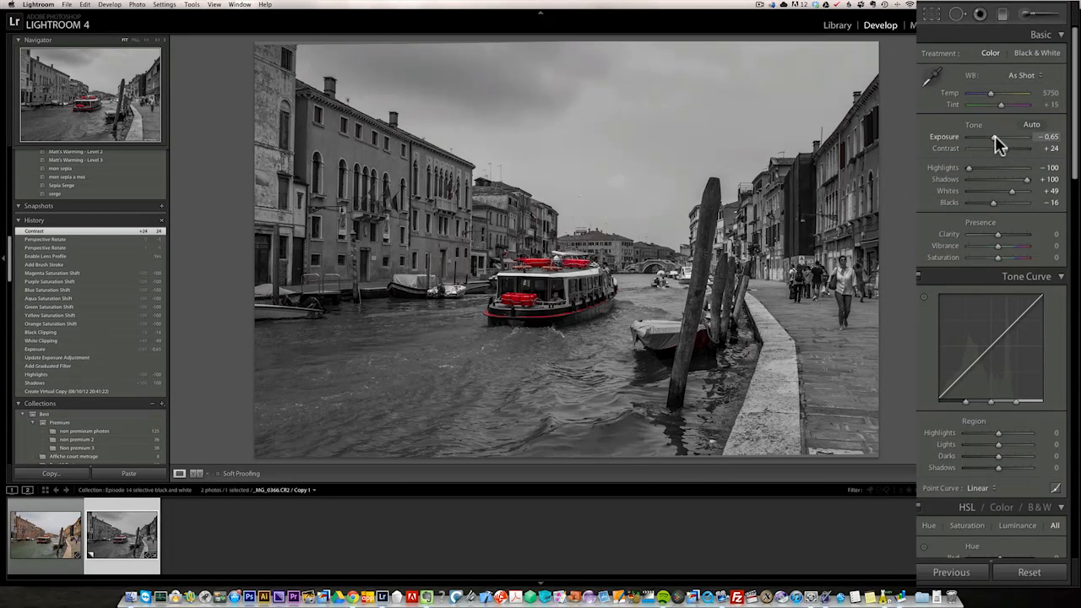
- Adjust the overall Exposure of the black and white photo slightly
drag(1000, 135, 995, 135)
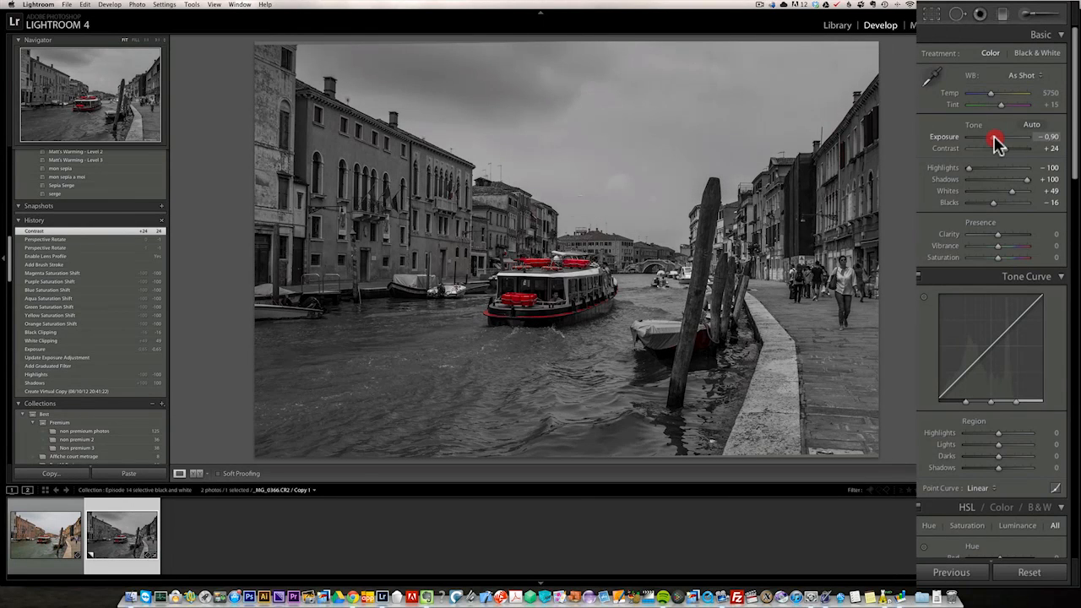
drag(1017, 137, 993, 137)
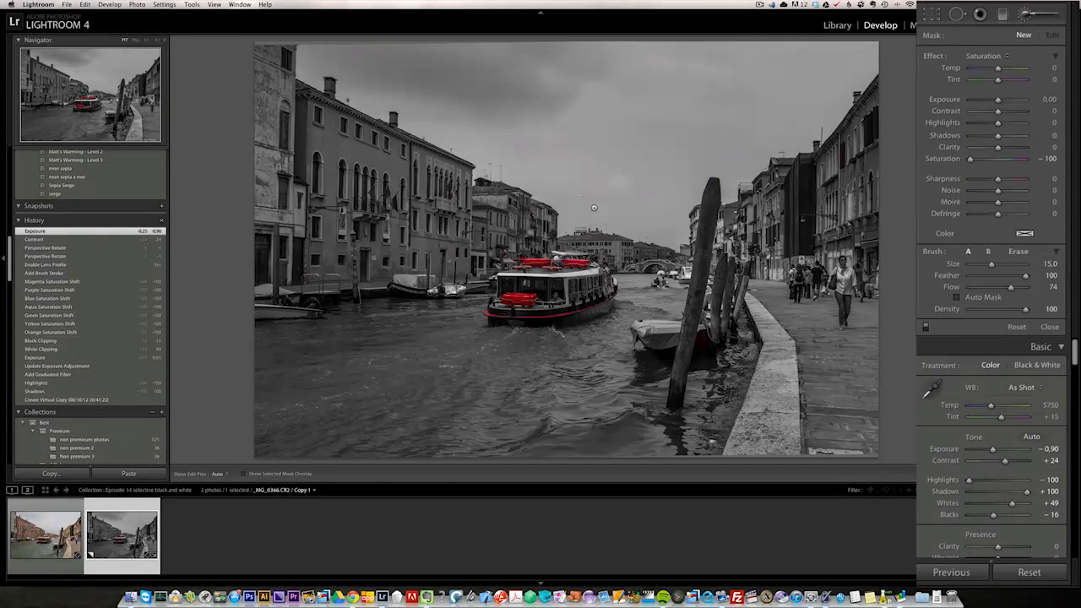
- Set the Adjustment Brush to the Exposure effect preset and raise its Exposure amount
click(984, 56)
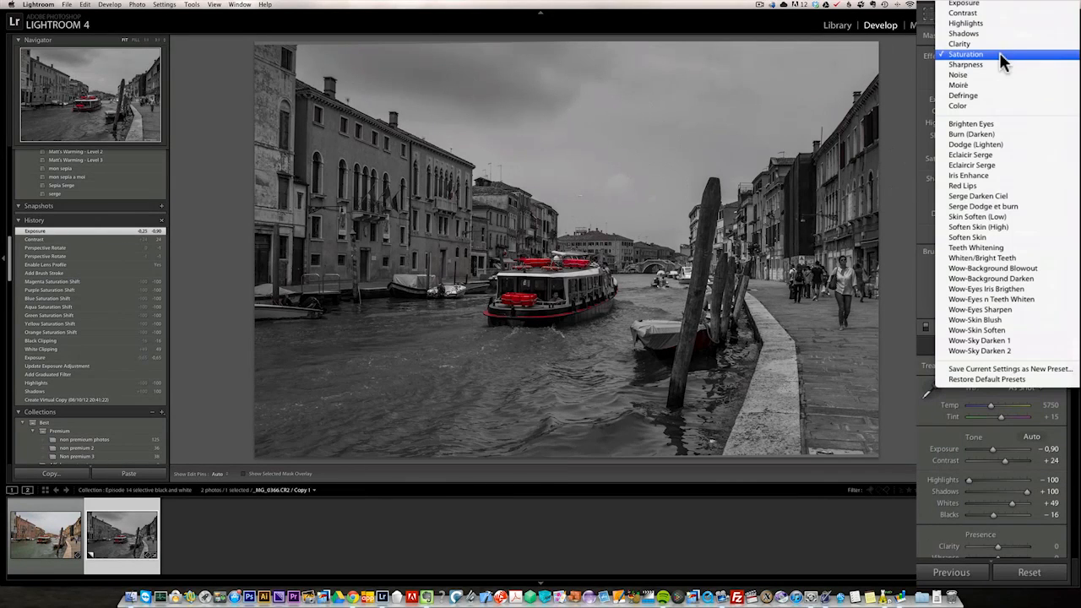
click(967, 54)
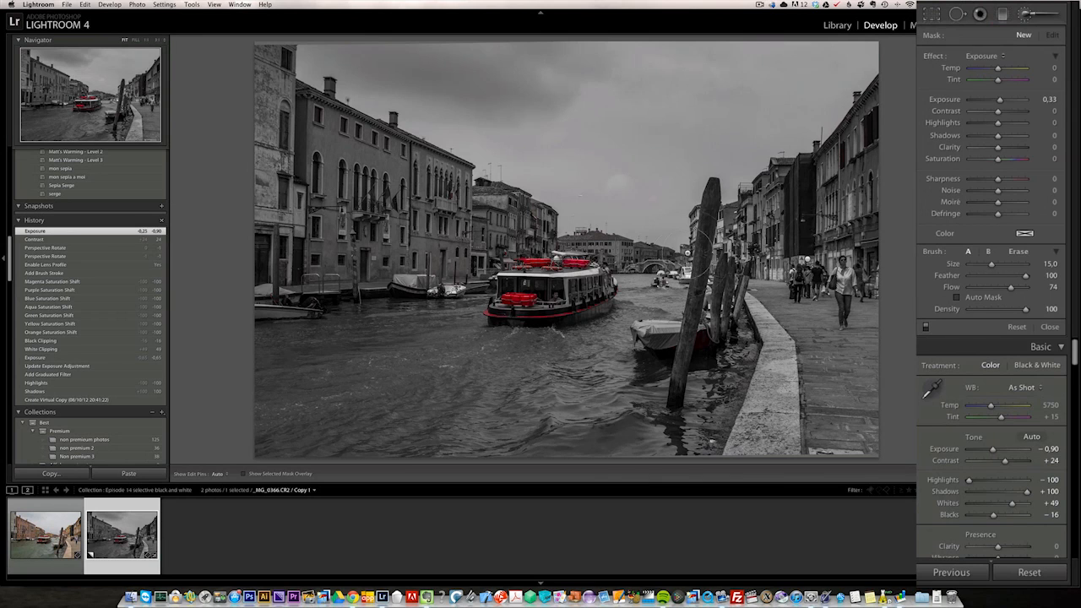
drag(1001, 98, 1003, 98)
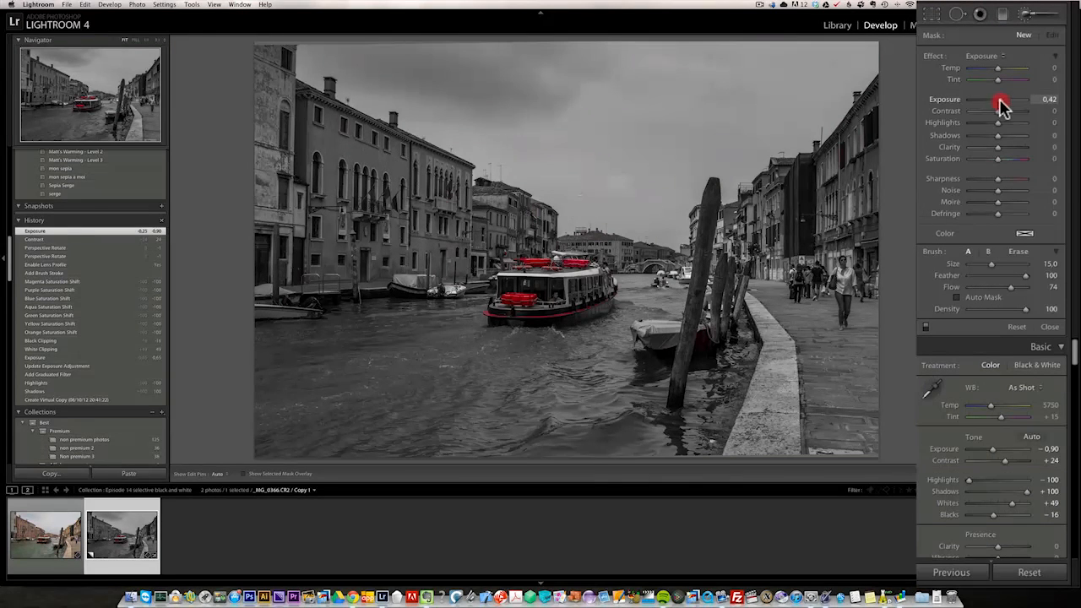
drag(1000, 98, 1003, 98)
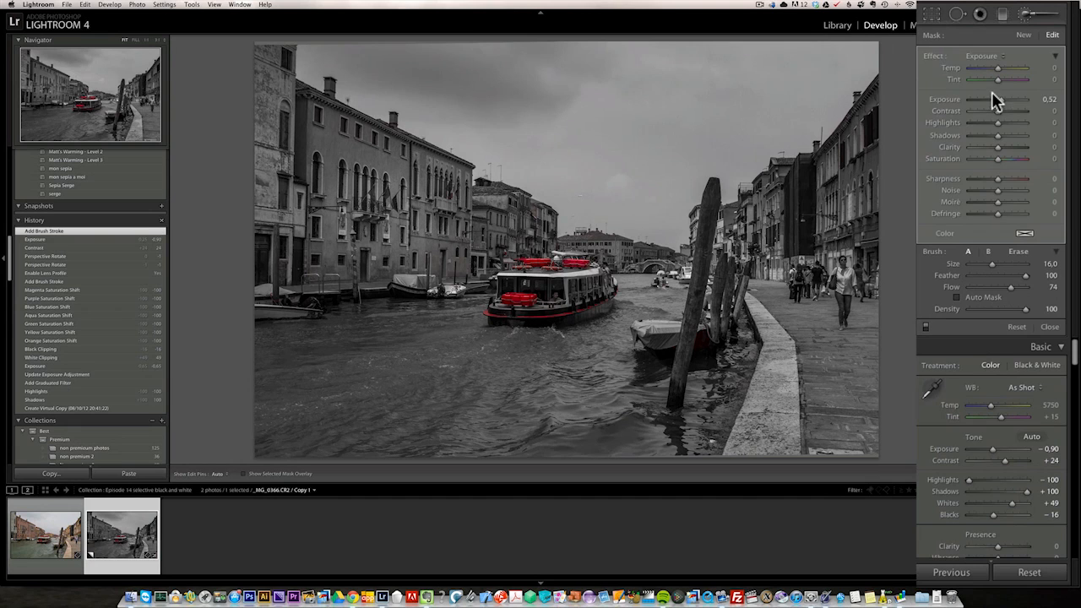
drag(997, 98, 1004, 98)
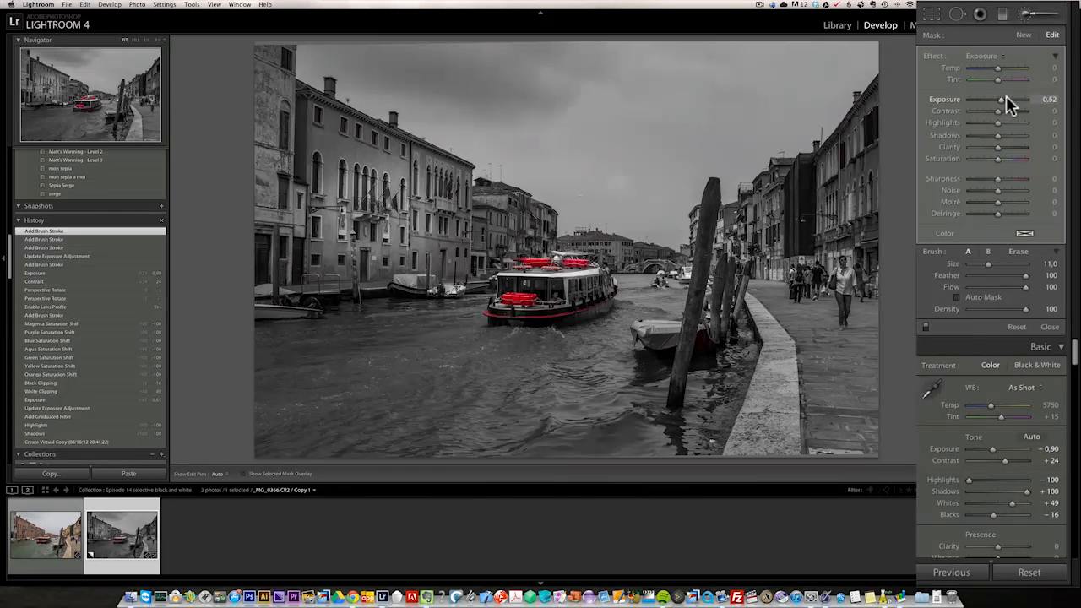
- Paint brightening strokes over the streaky sky and fine-tune how strongly they brighten
drag(1017, 98, 1000, 98)
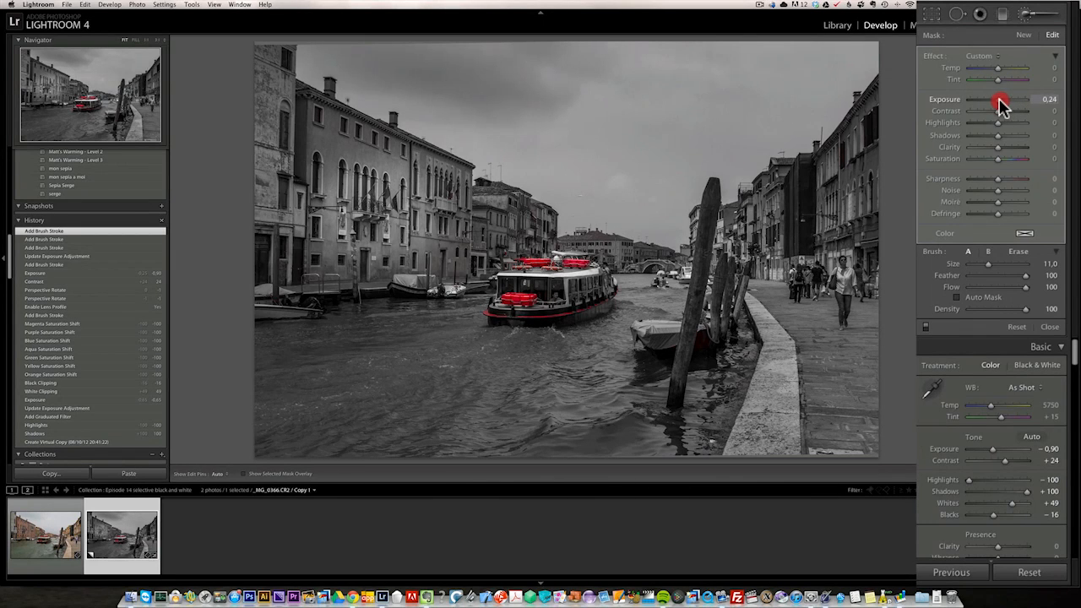
drag(1001, 98, 997, 98)
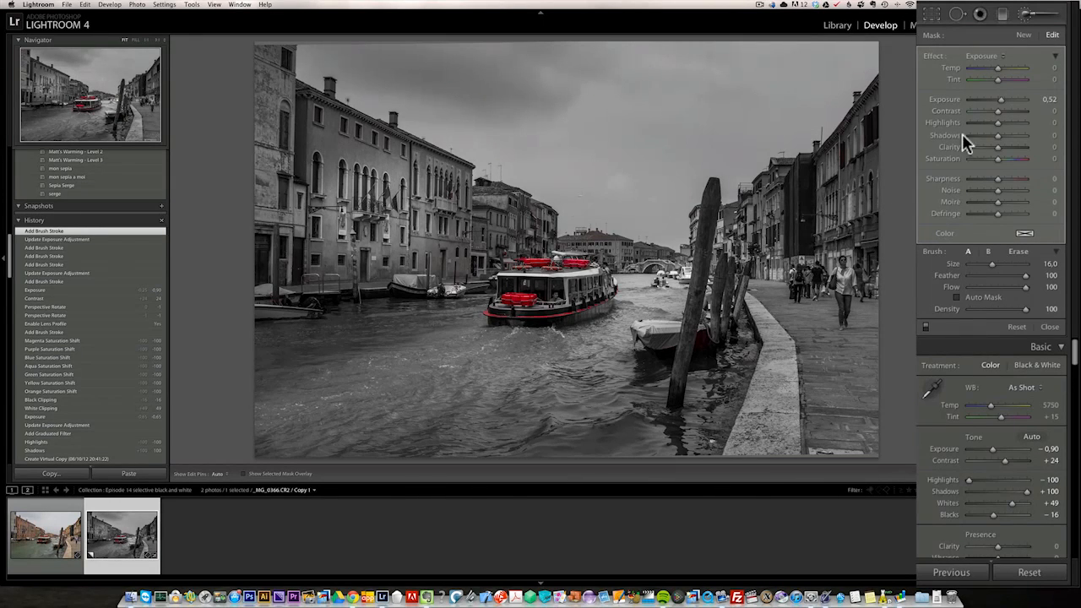
- Paint more sky strokes, settle on a gentler Exposure boost, and finish the brush work
click(1023, 34)
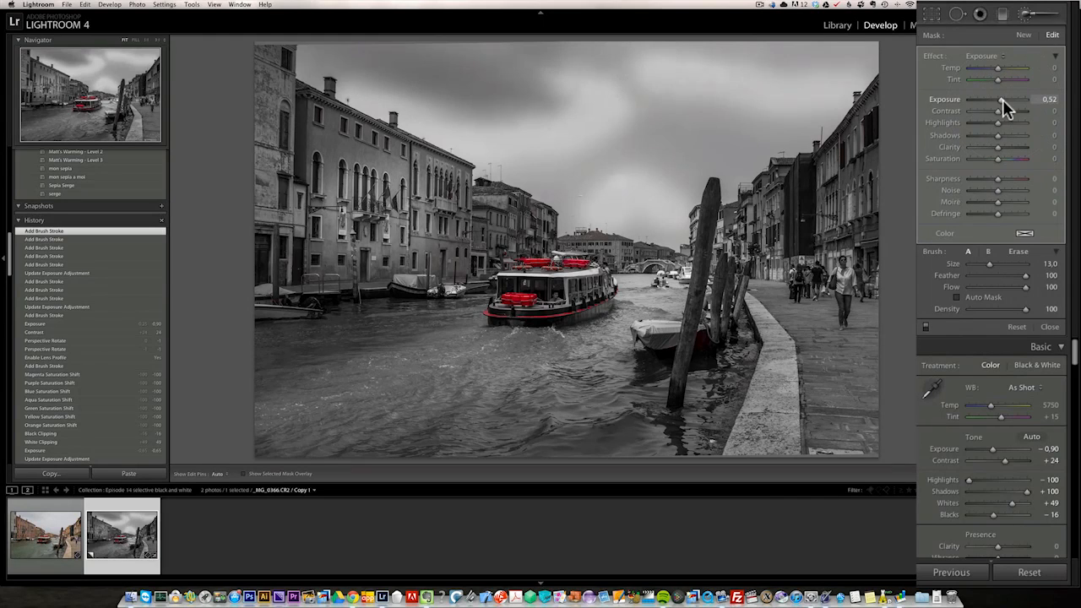
drag(1017, 100, 1000, 99)
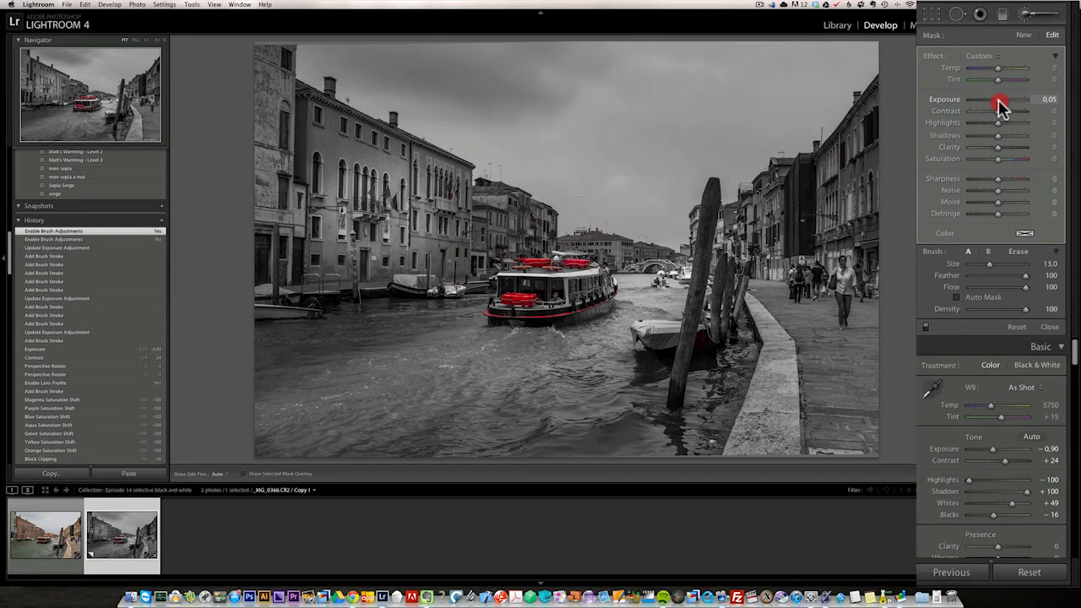
drag(1000, 104, 1005, 105)
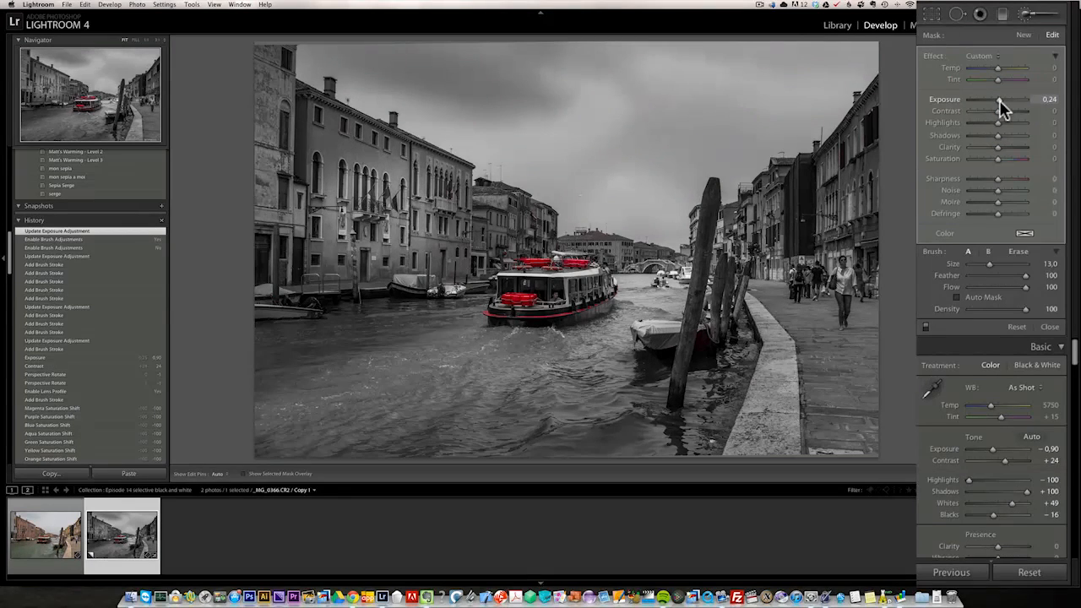
drag(1011, 100, 1000, 100)
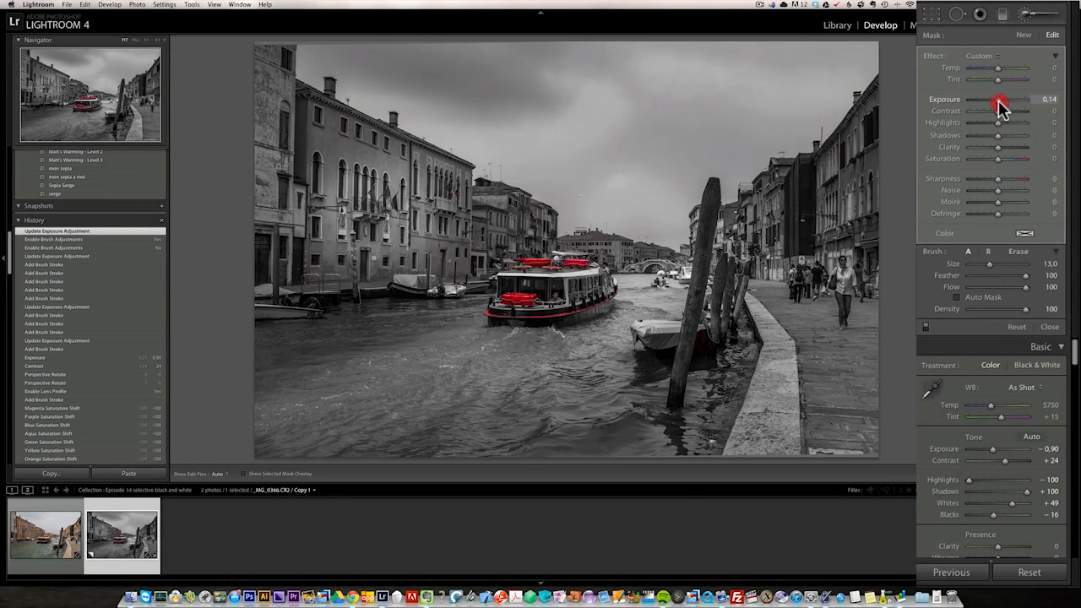
drag(1005, 98, 997, 98)
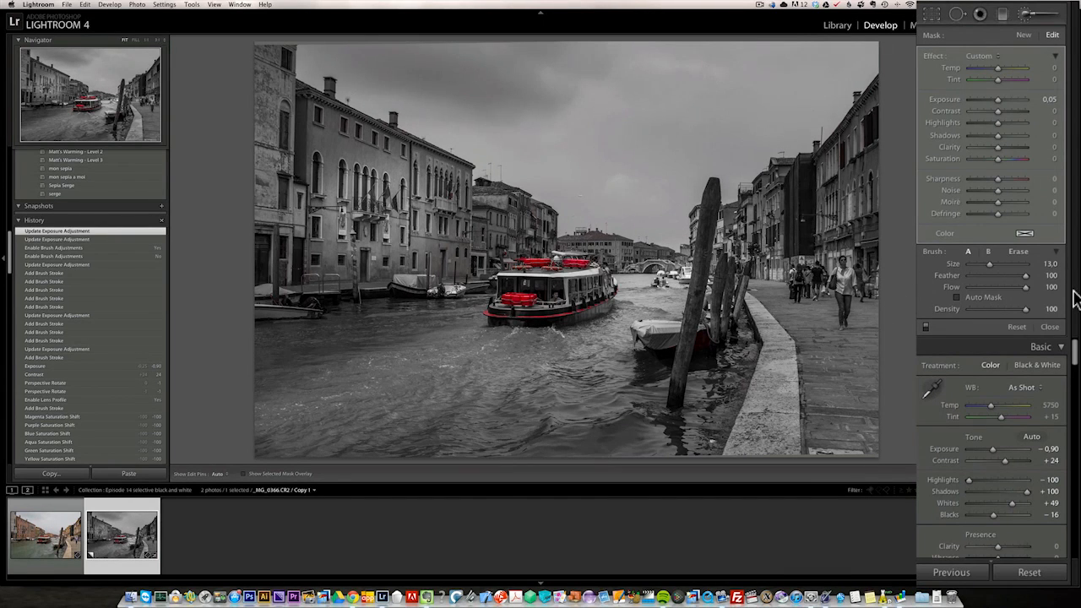
click(1051, 327)
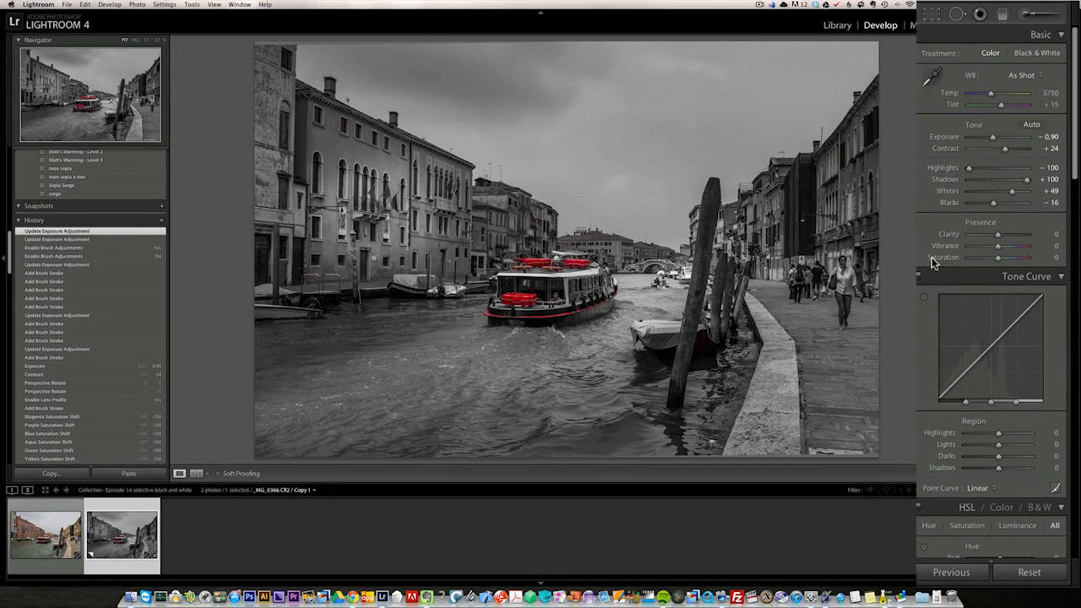
- Lower the Blacks slider in the Basic panel to deepen the shadows for stronger contrast
drag(997, 203, 994, 202)
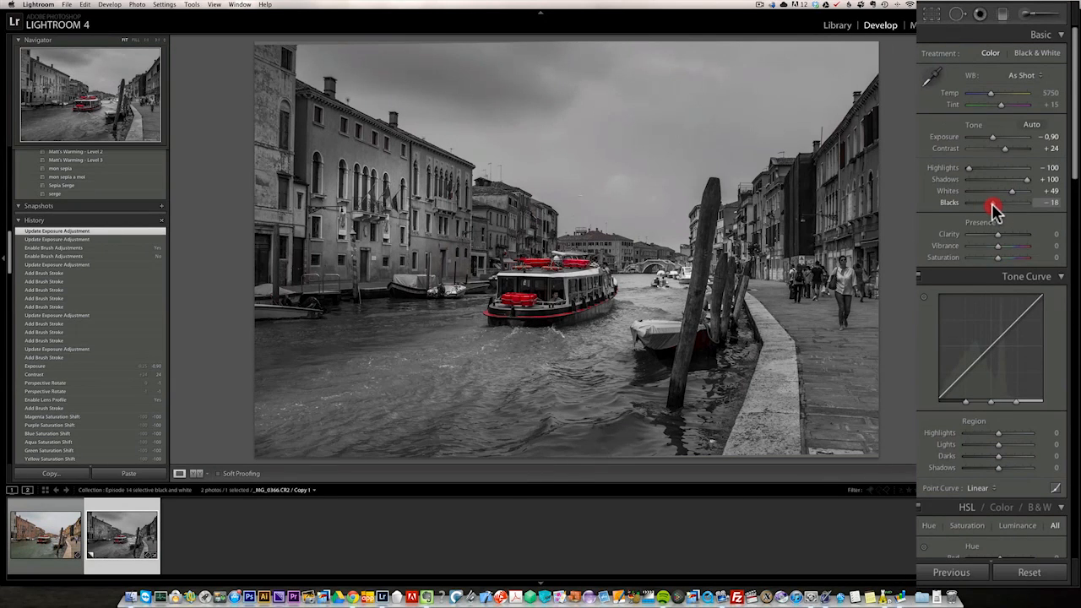
drag(995, 202, 988, 202)
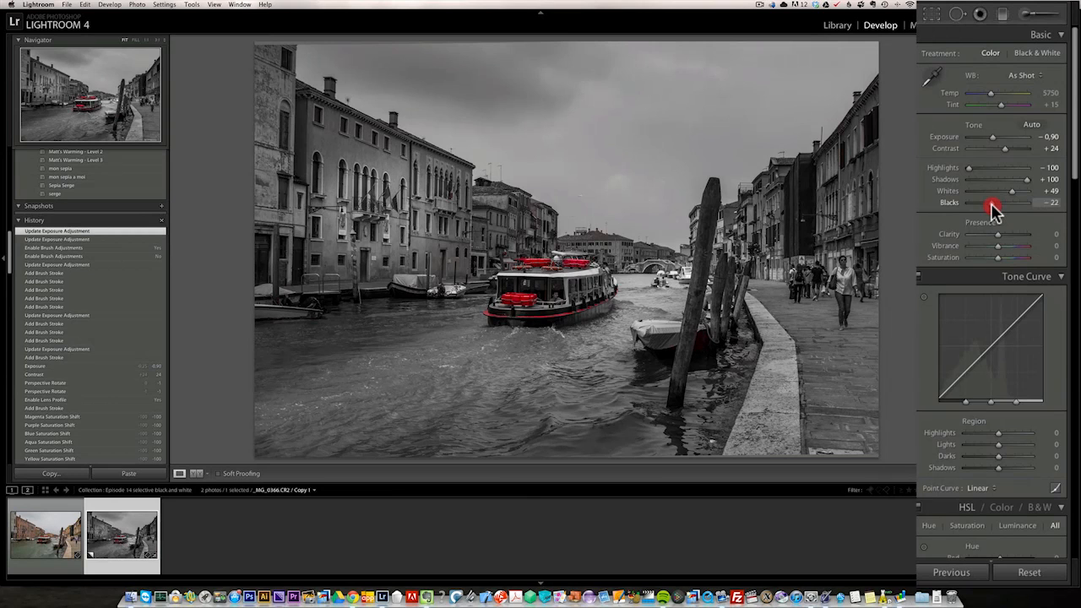
drag(1014, 203, 993, 202)
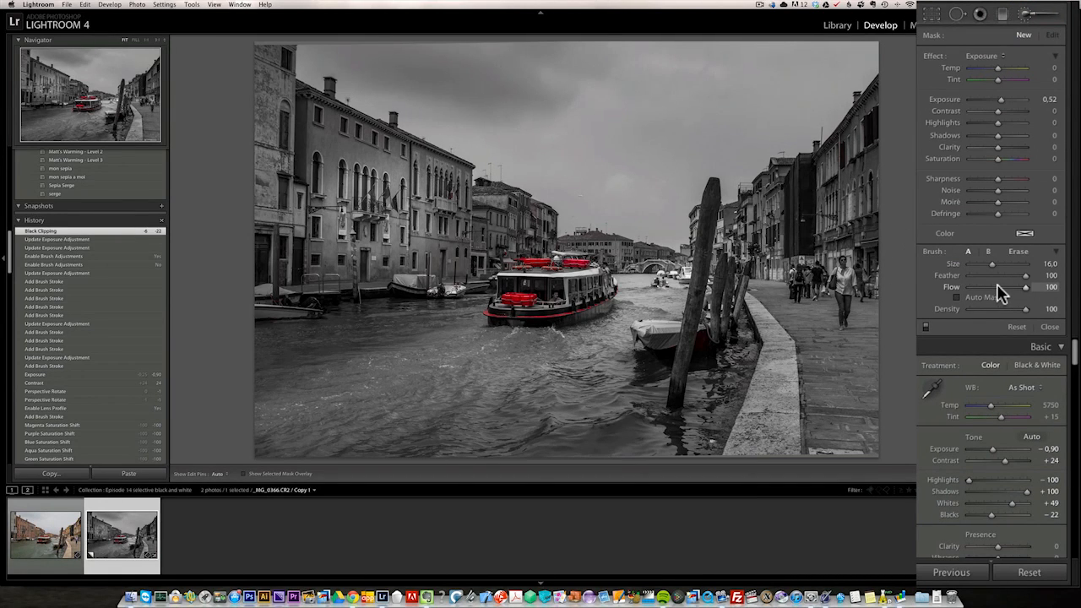
- Lower brush Flow and Density, then raise Exposure to lift the painted cloud streaks
drag(1027, 287, 1005, 287)
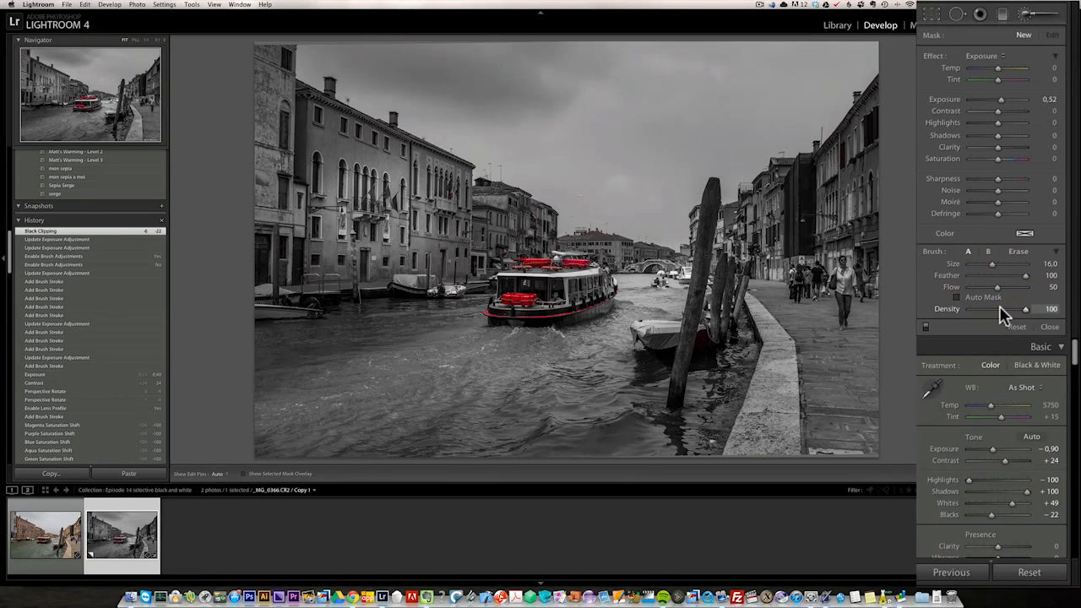
drag(1028, 307, 976, 308)
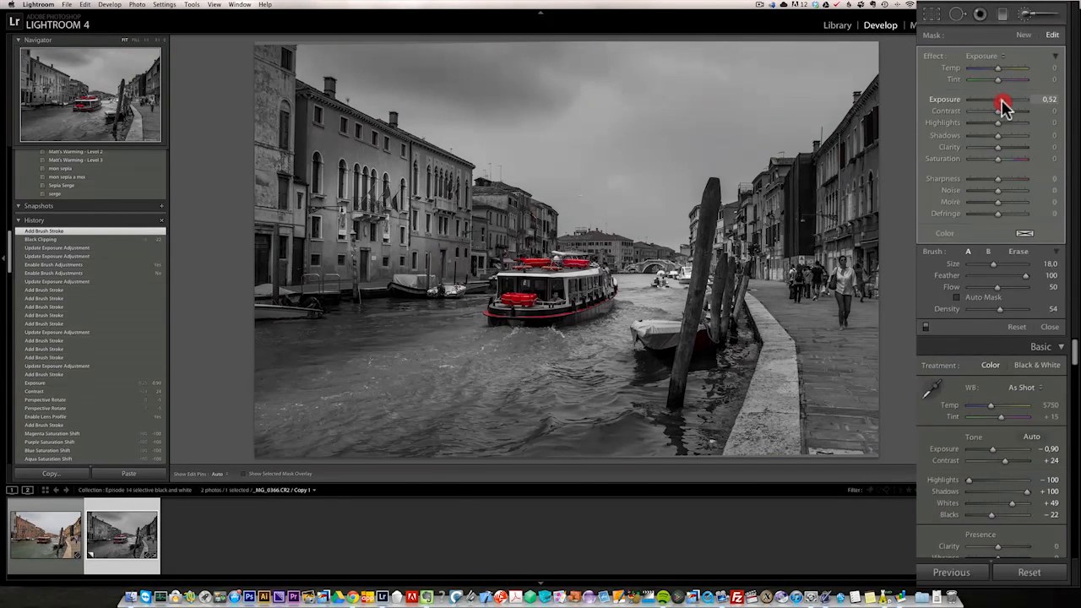
drag(1004, 99, 1014, 99)
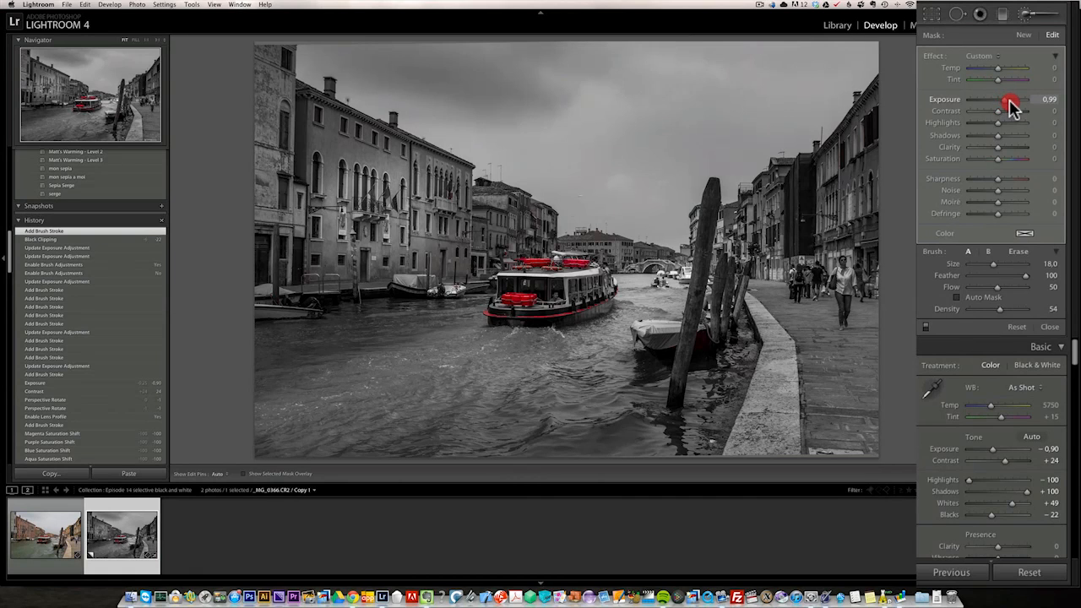
drag(1001, 99, 1017, 100)
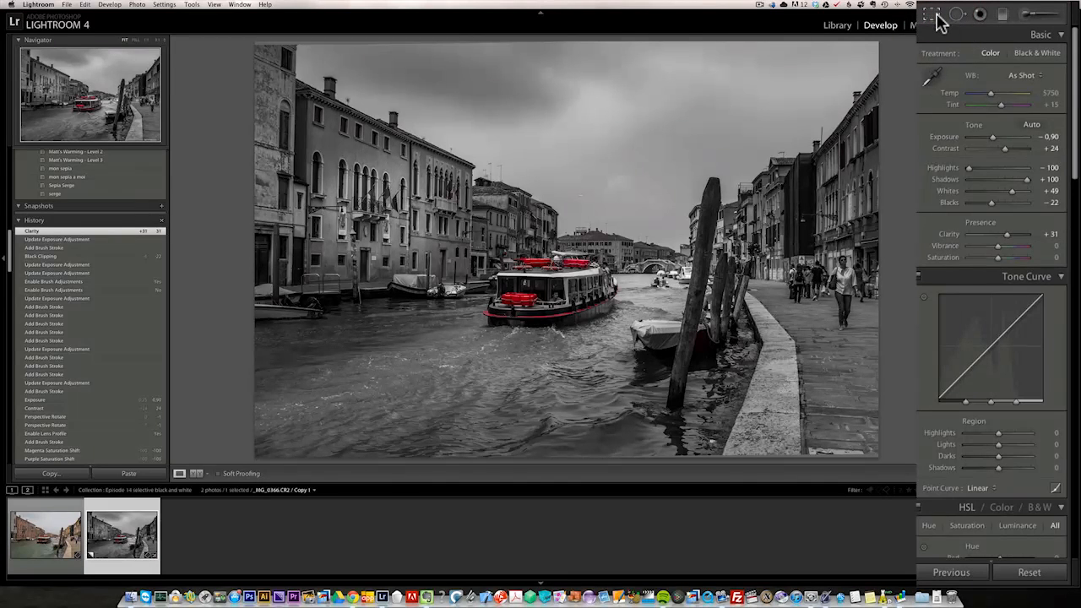
- Crop the canal photo to a 1 x 1 square with the red boat near centre
click(933, 13)
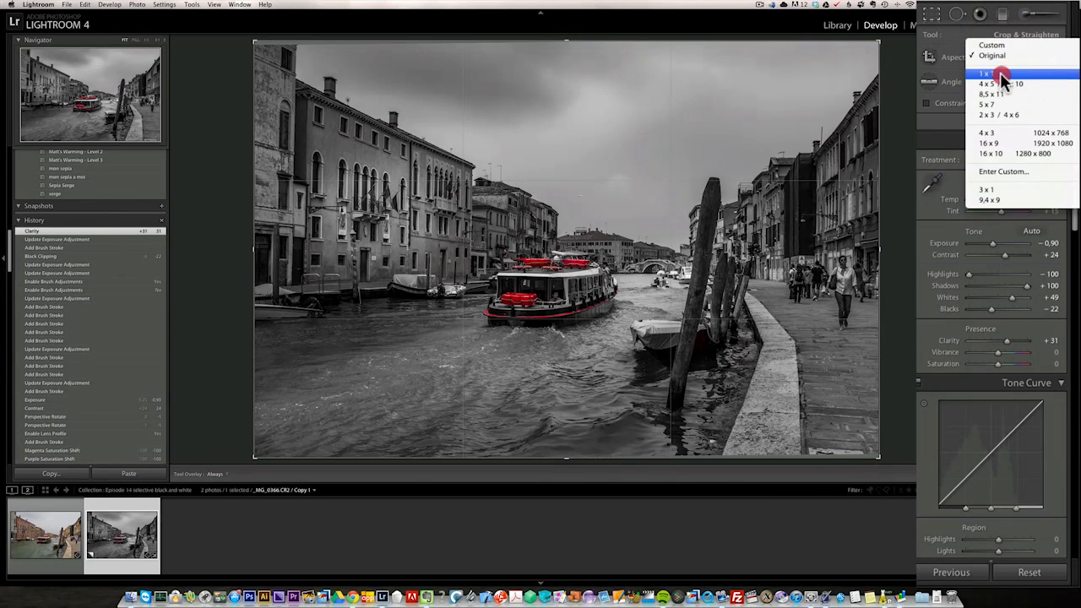
click(987, 74)
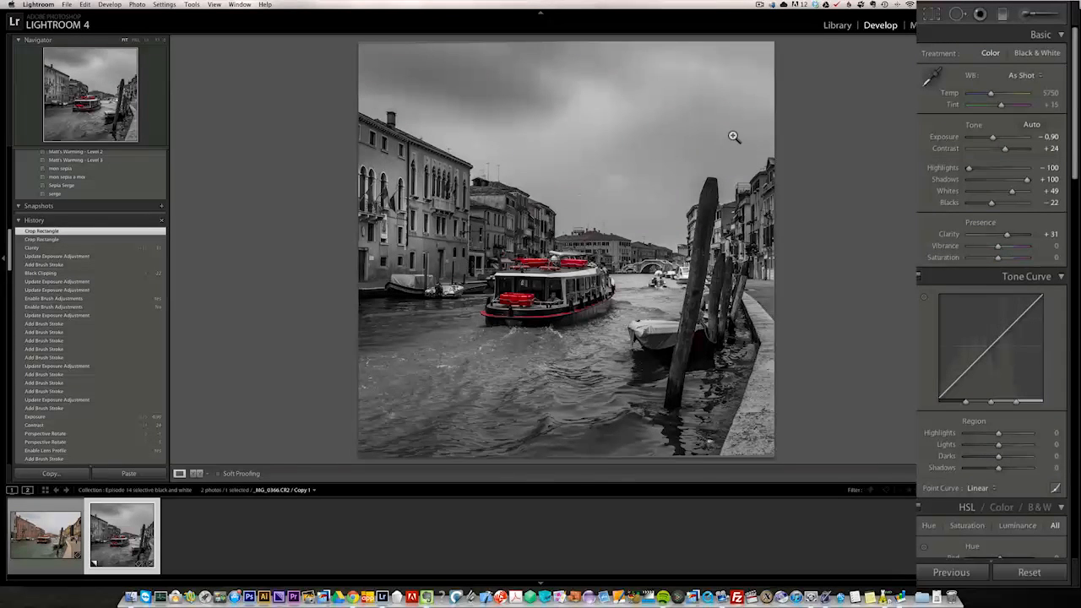
- Apply a post-crop vignette in the Effects panel to darken the square photo's edges
scroll(down, 3)
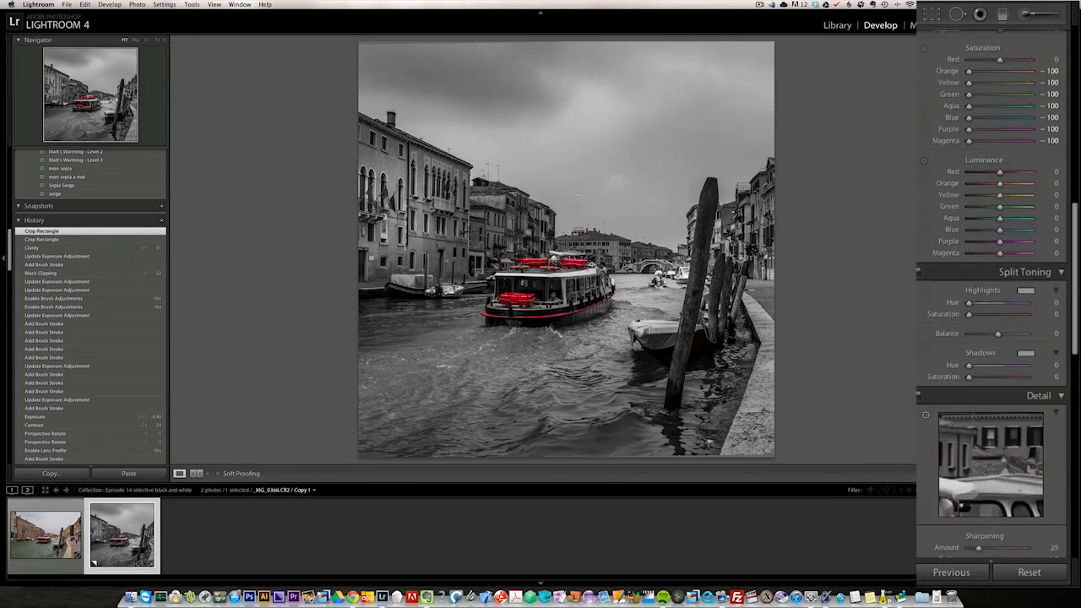
scroll(down, 3)
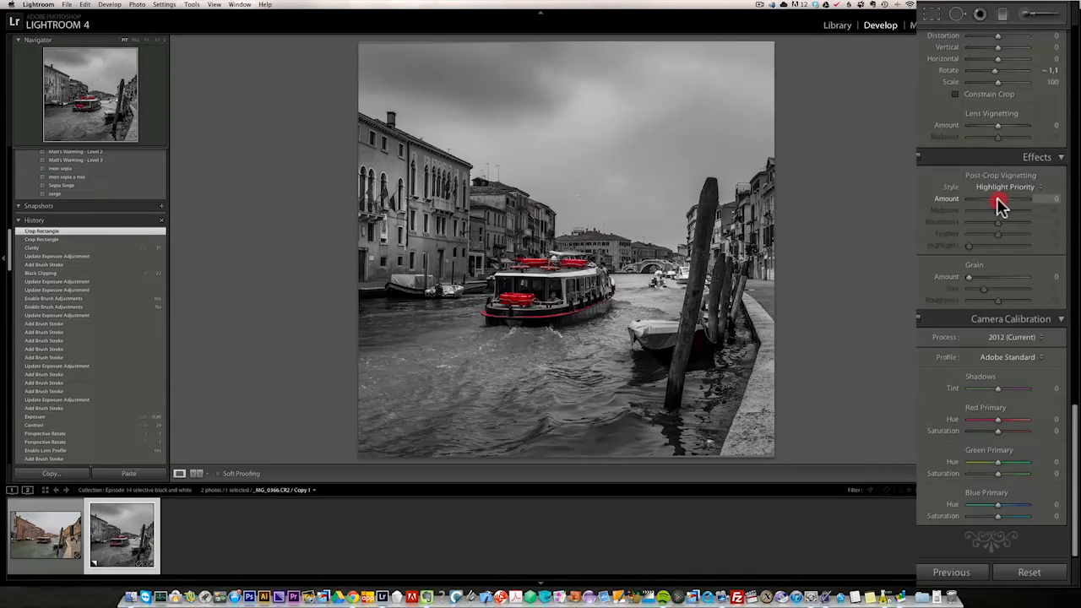
drag(1000, 199, 995, 200)
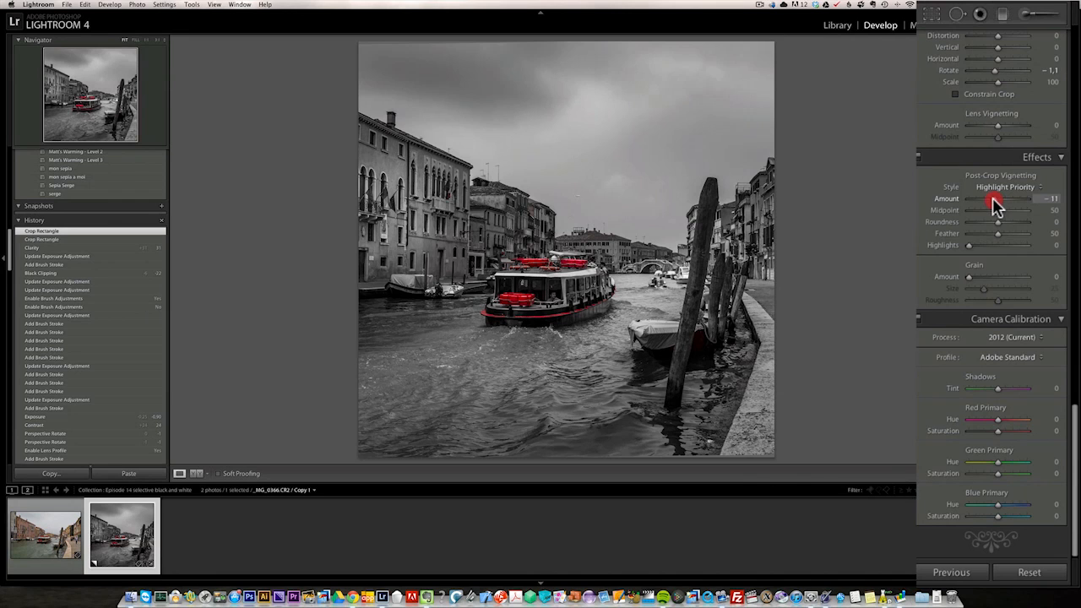
drag(995, 198, 994, 198)
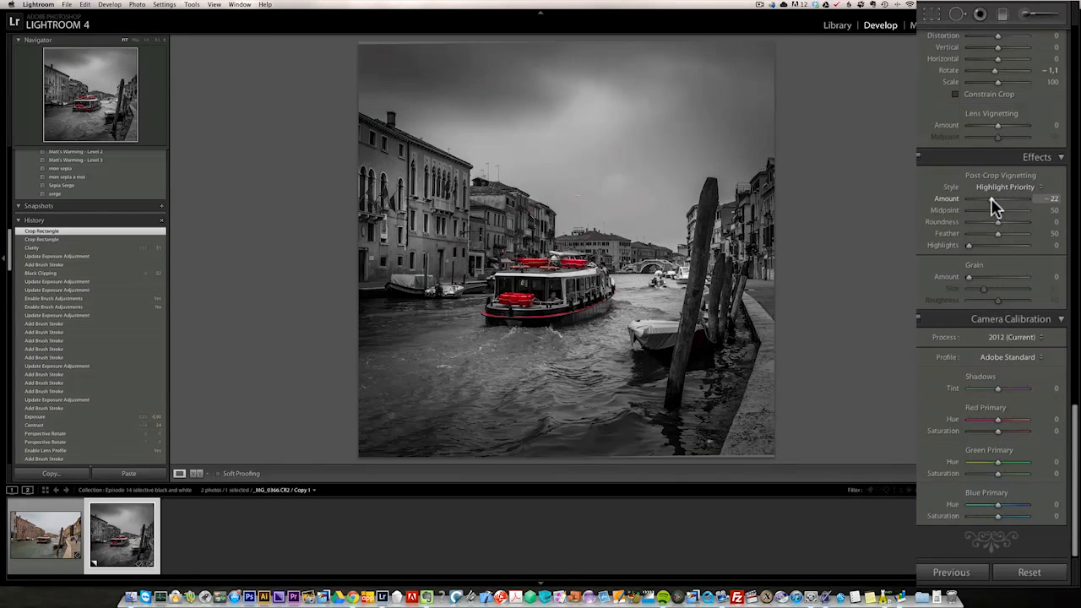
drag(980, 200, 995, 199)
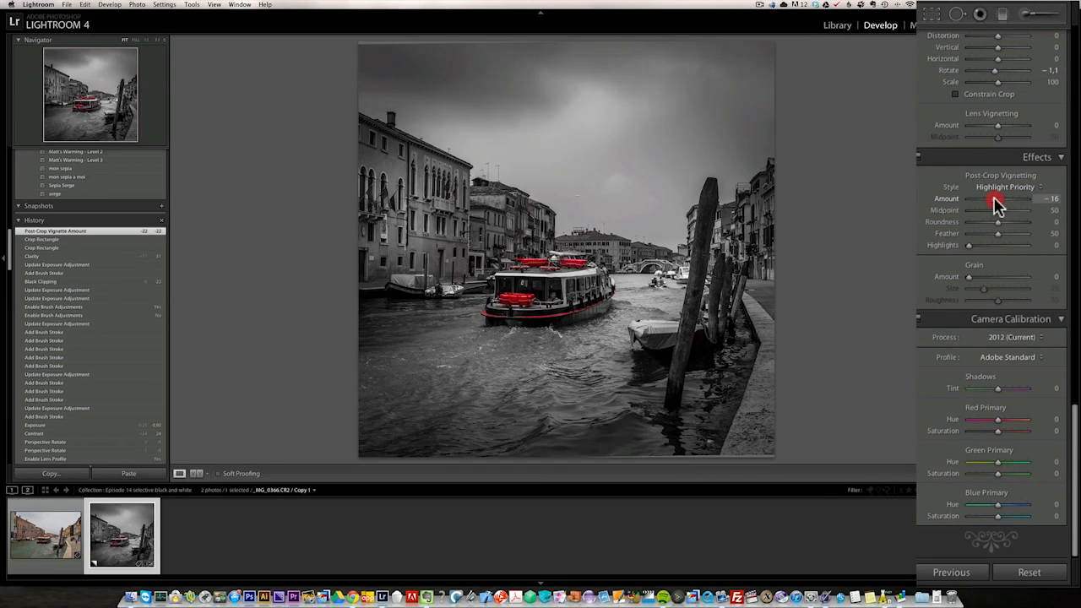
drag(994, 197, 995, 198)
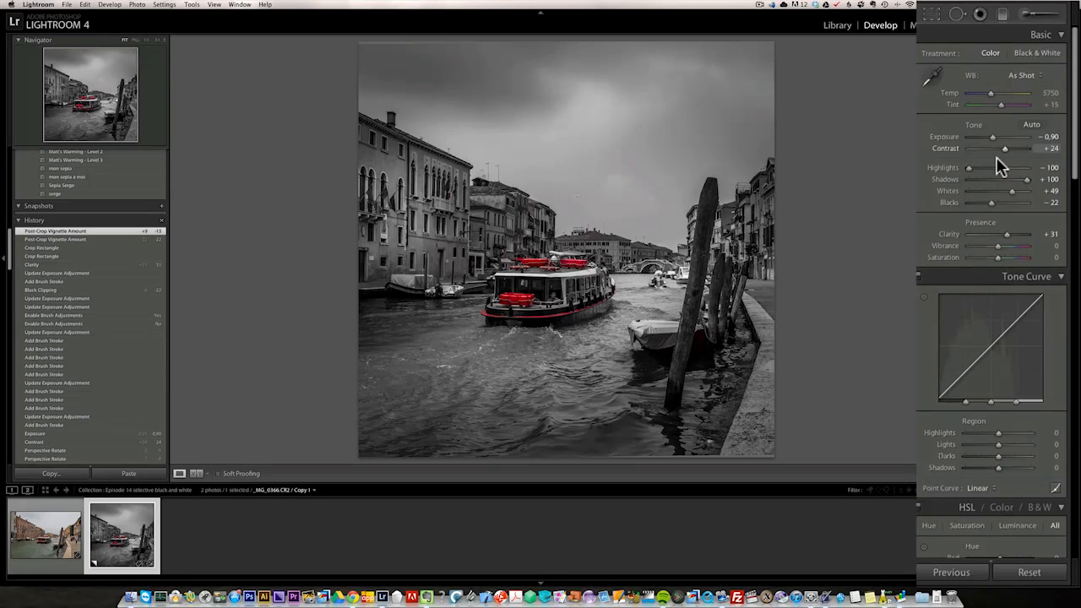
- Select the original full-colour uncropped canal photo in the filmstrip for comparison
drag(970, 167, 988, 167)
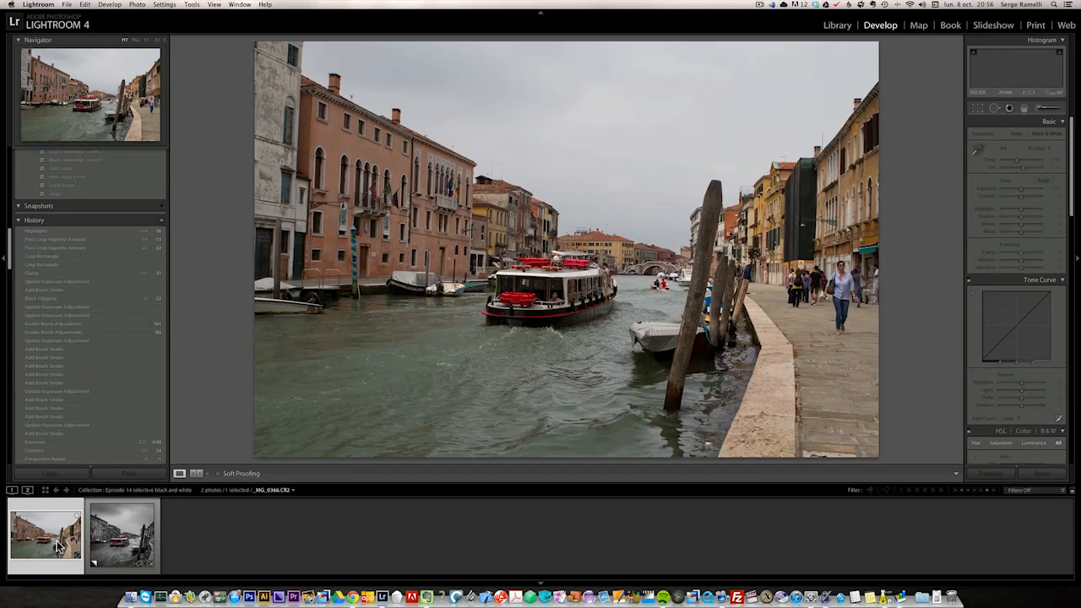
- Select the edited virtual copy to return to the square black-and-white version
click(121, 537)
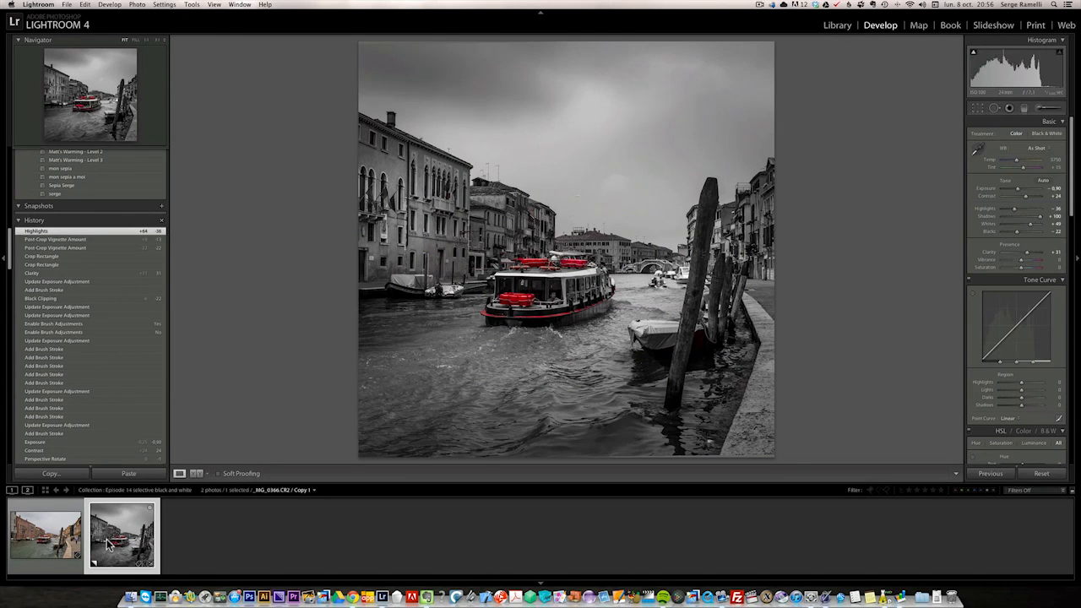
mouse_move(122, 538)
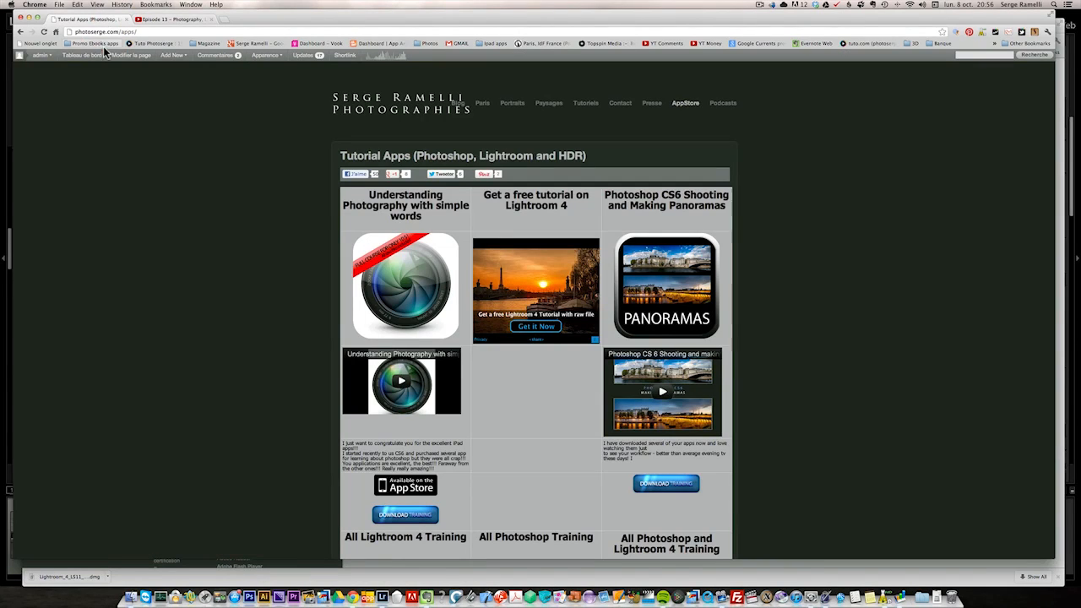
- Go to the AppStore page on Serge Ramelli's site and browse the Lightroom and Photoshop tutorial apps
click(173, 54)
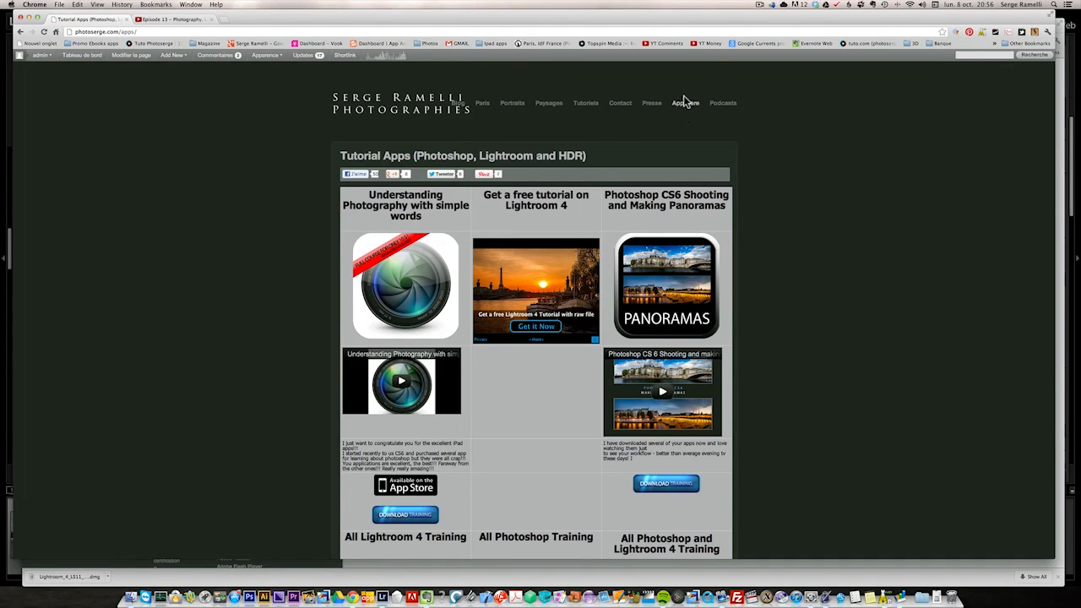
scroll(down, 3)
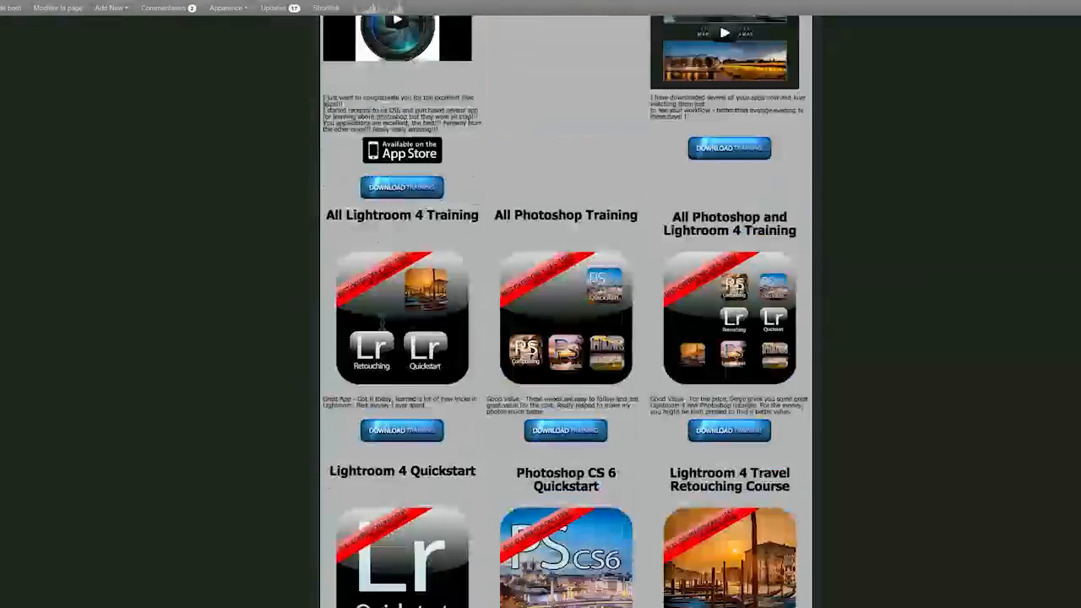
scroll(down, 3)
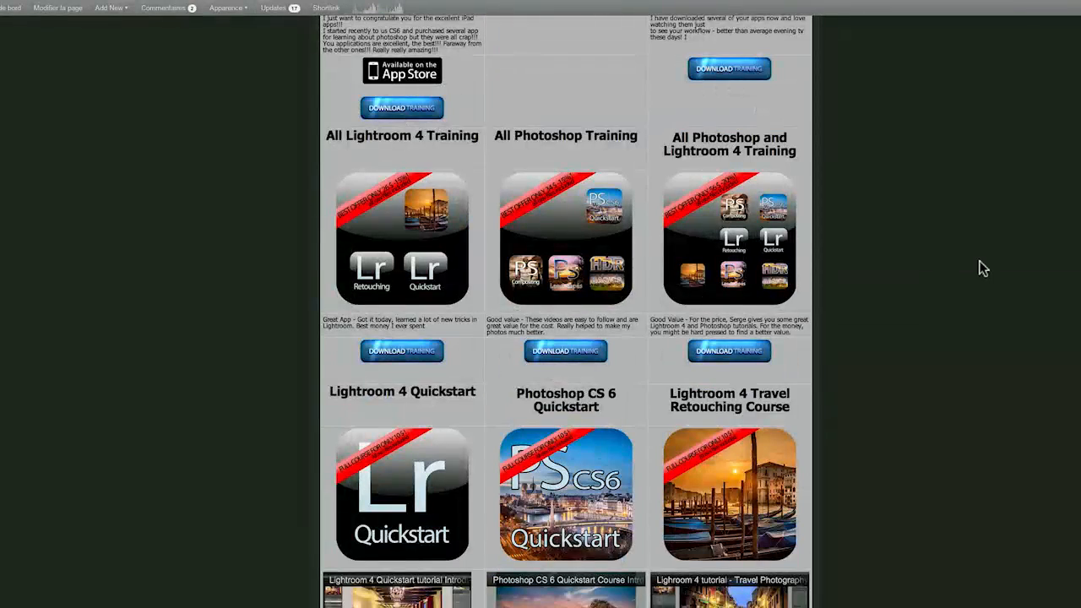
scroll(down, 3)
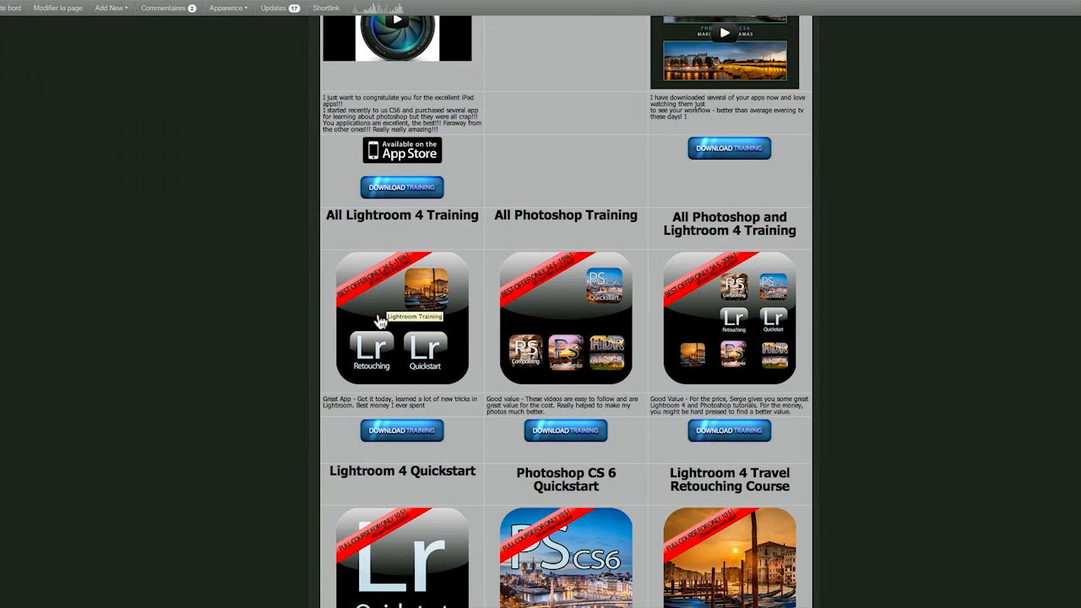
scroll(up, 3)
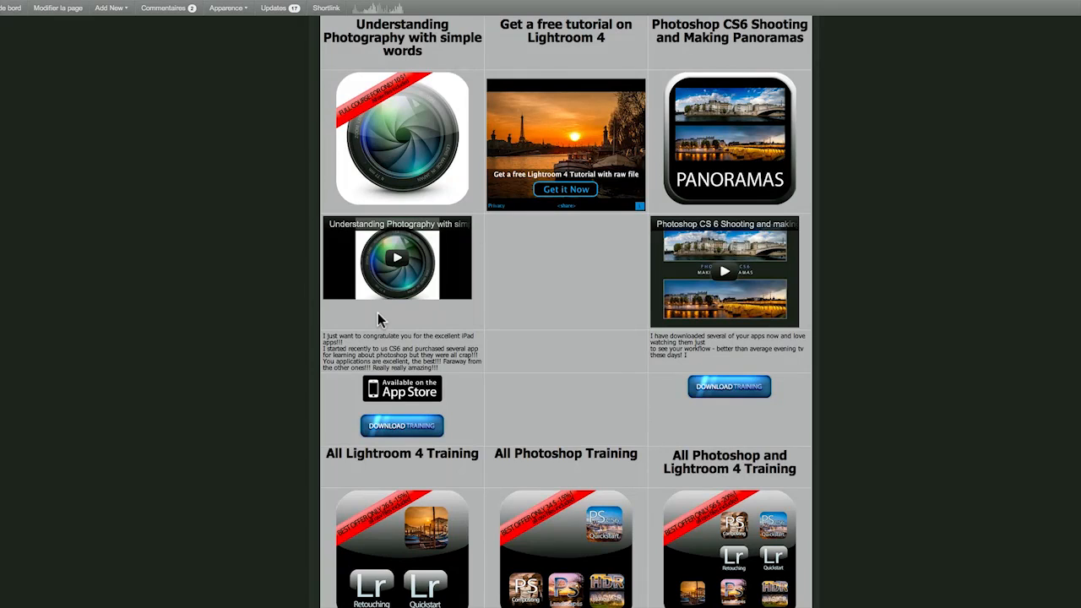
mouse_move(455, 578)
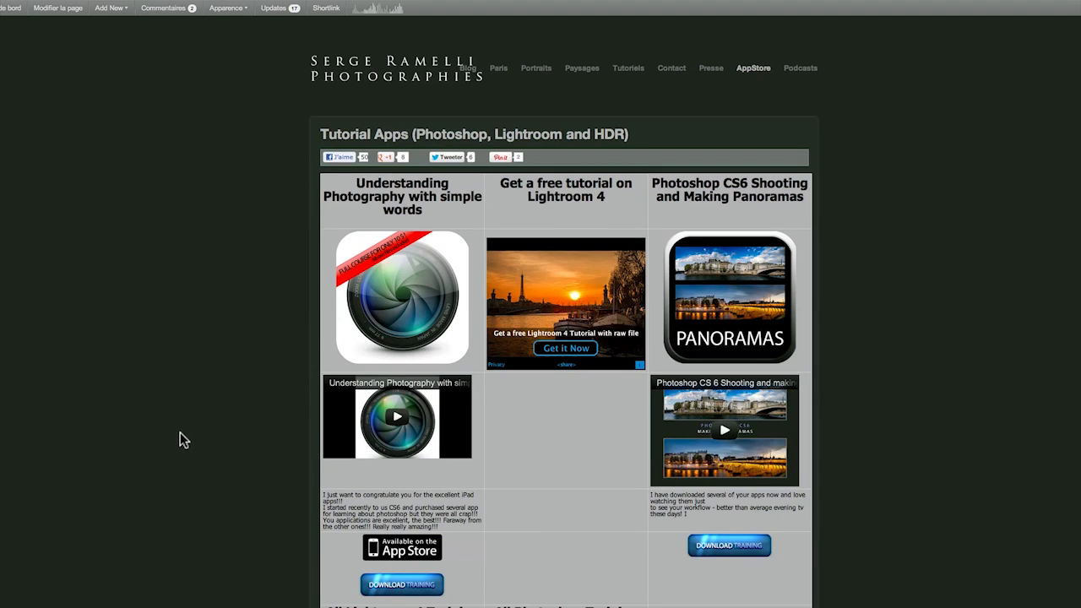
mouse_move(801, 71)
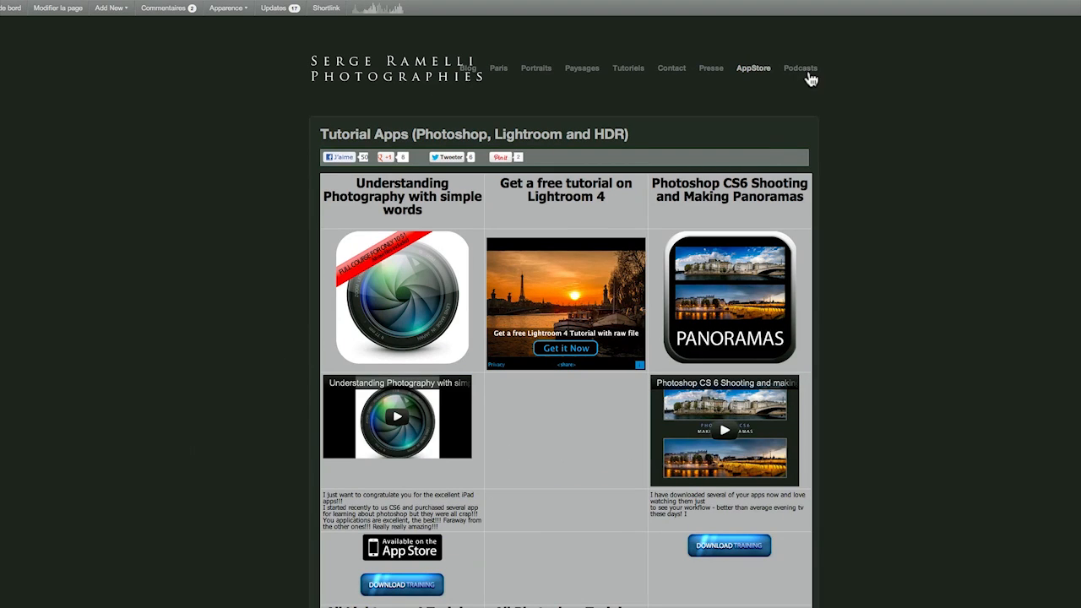
- Go to the Podcasts page and start the Episode 13 Lightroom 4 workflow video
click(801, 67)
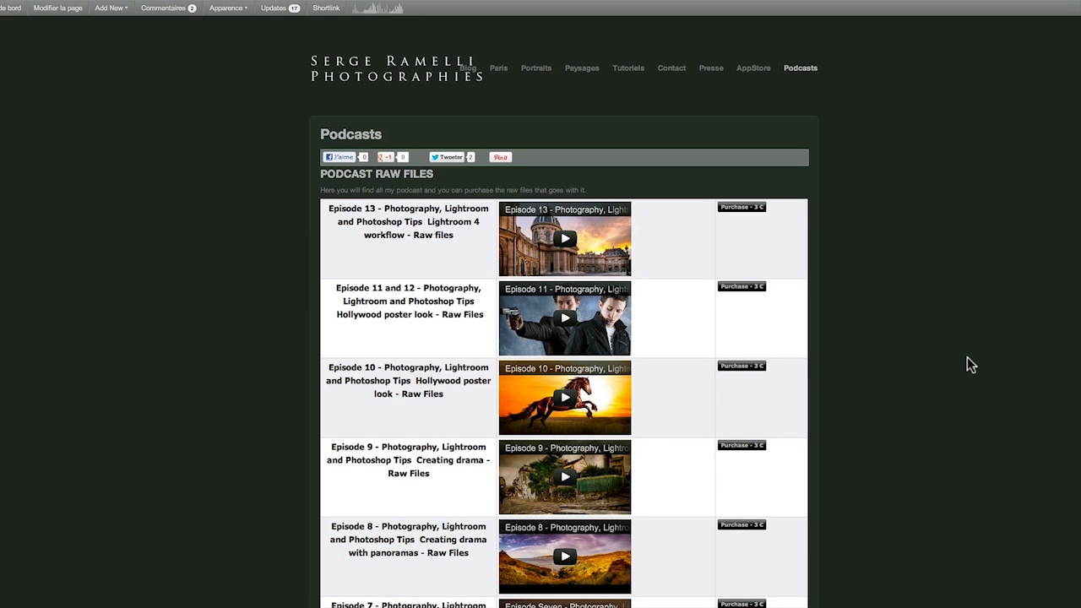
mouse_move(794, 378)
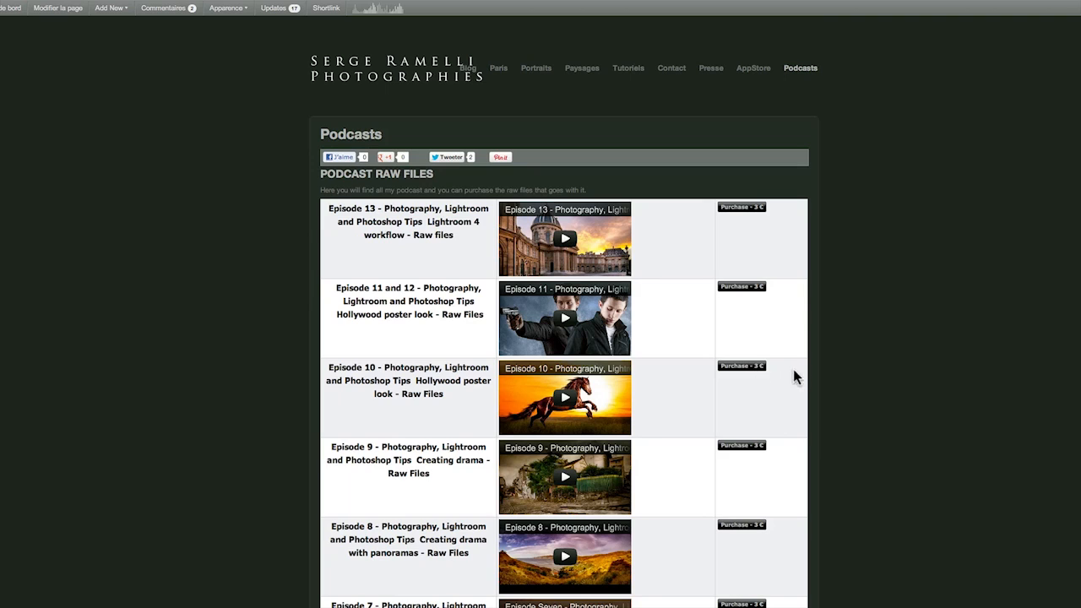
mouse_move(899, 385)
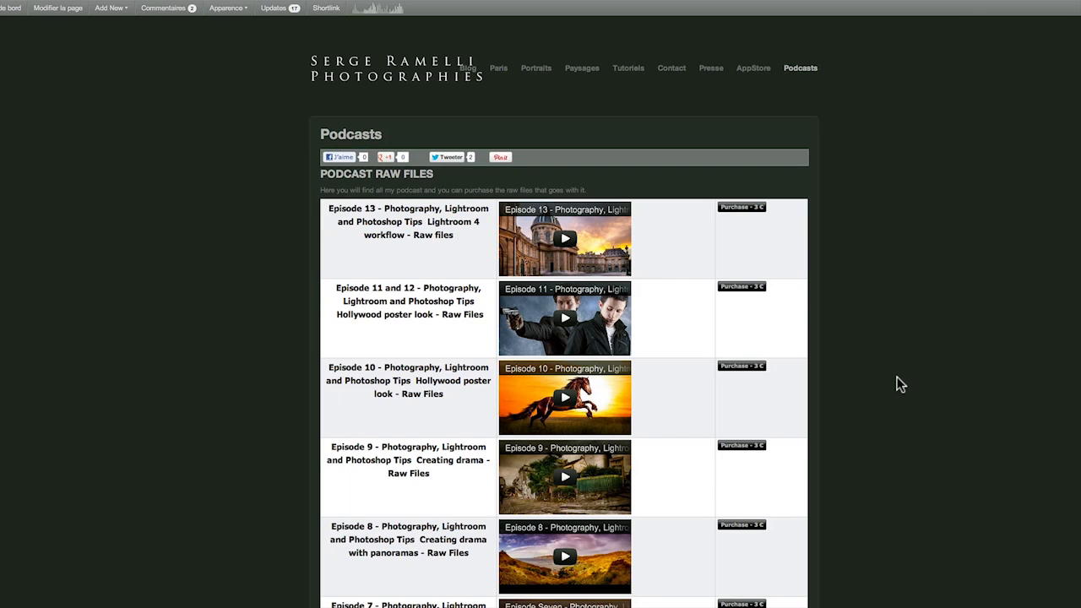
scroll(down, 3)
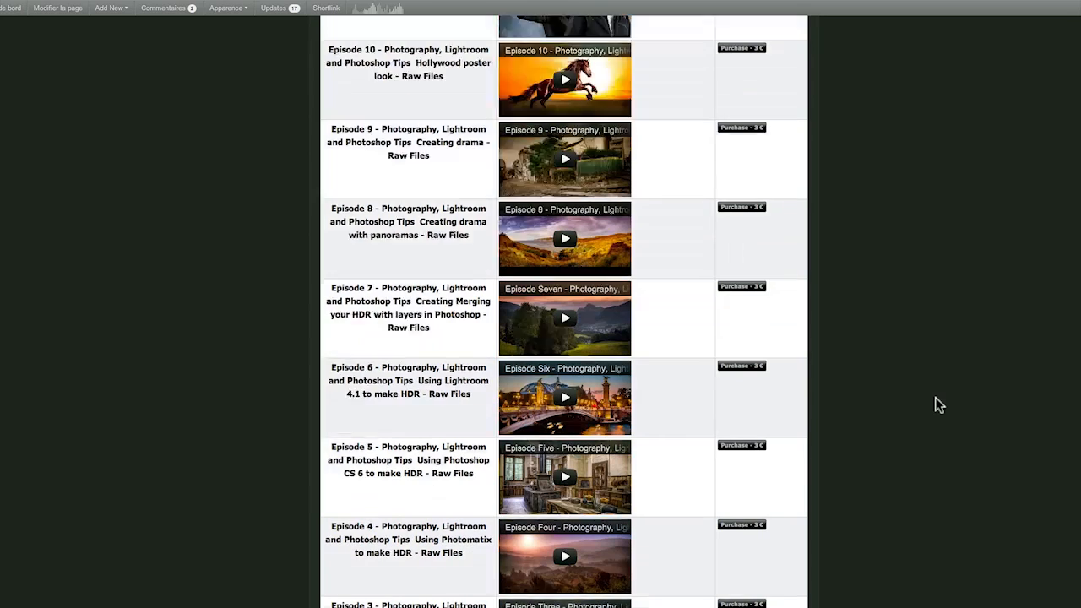
scroll(down, 3)
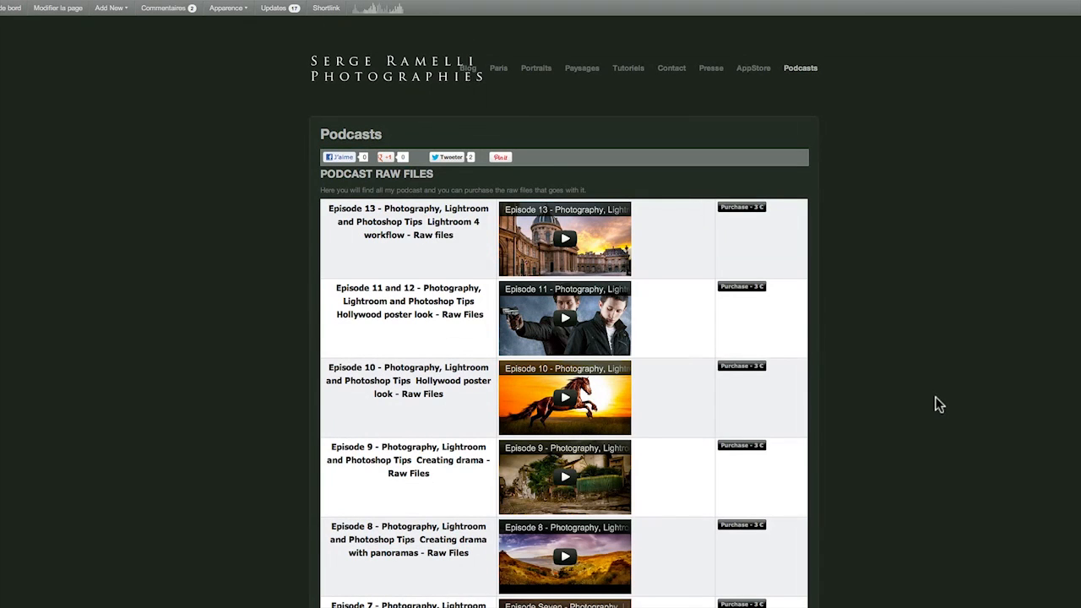
click(564, 239)
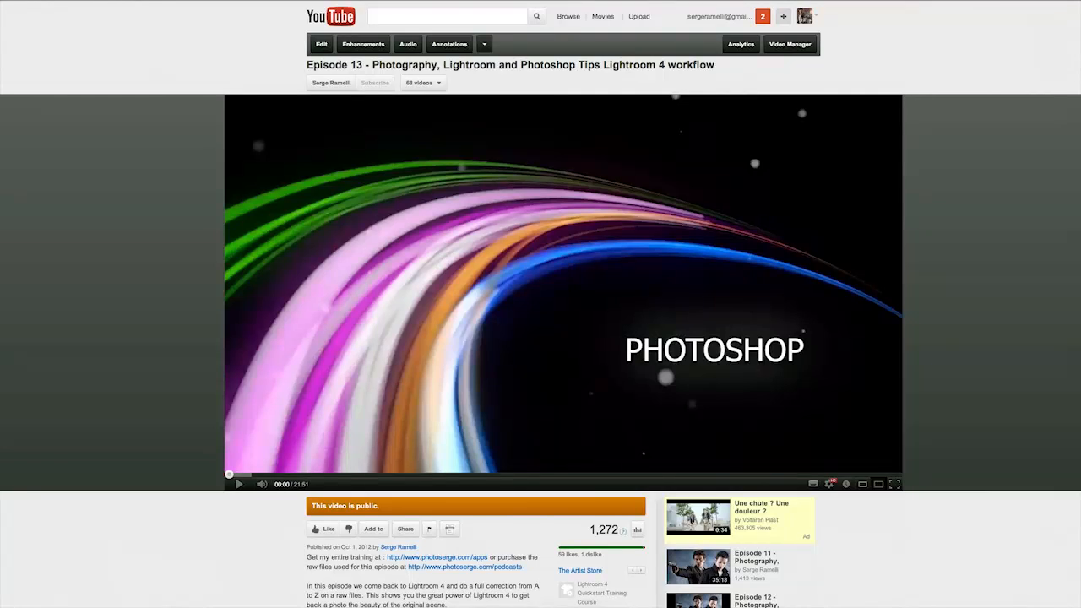